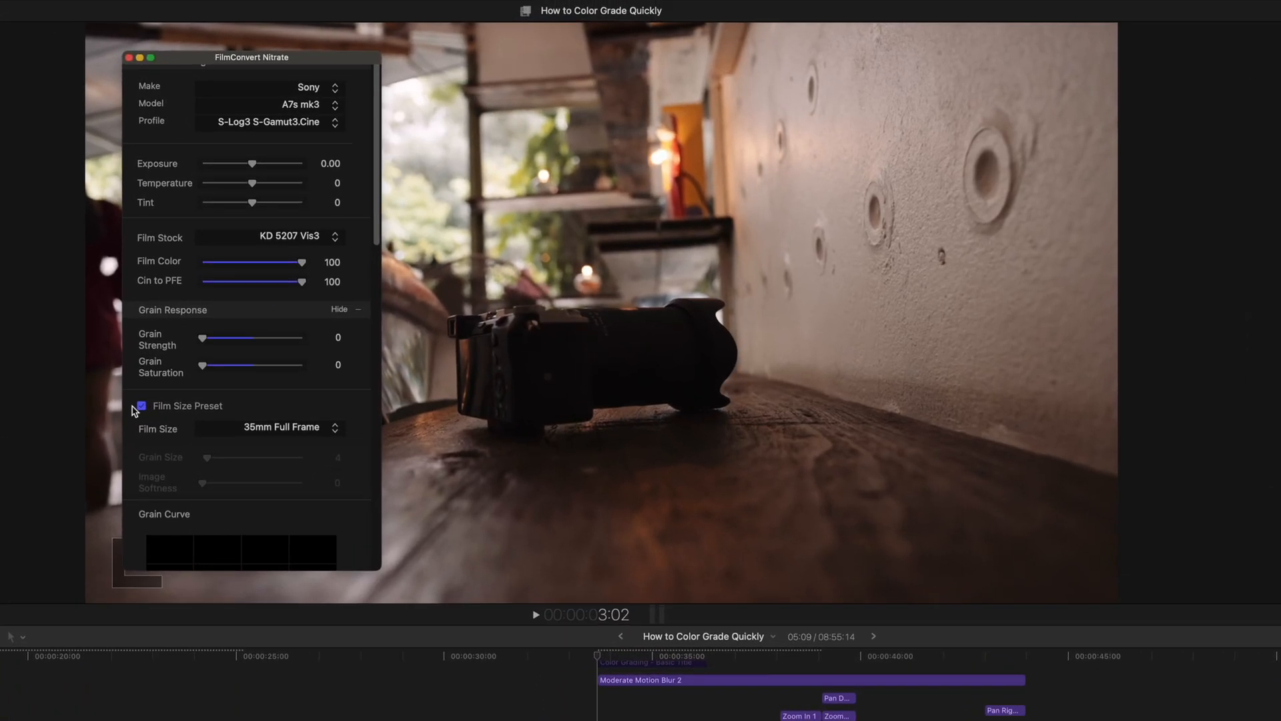
Scroll the White Balance list past Daylight and Shade to Color Temp. at 5600K
scroll(down, 3)
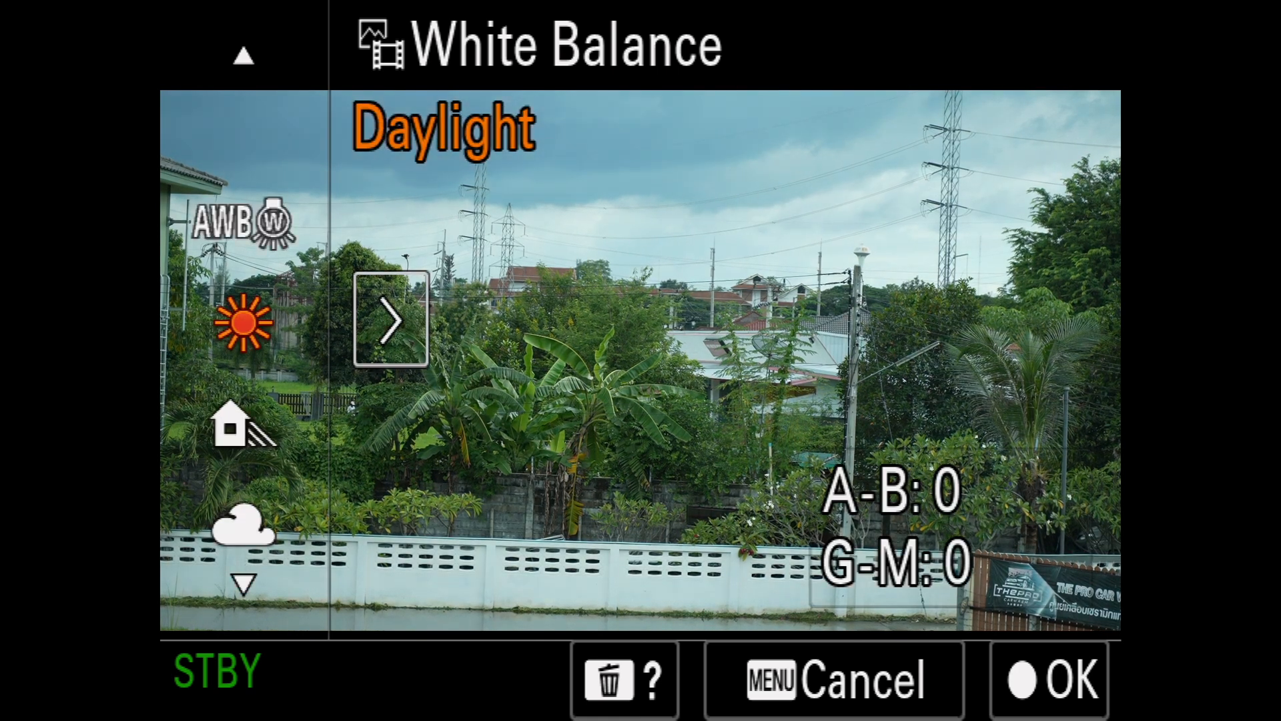
scroll(down, 3)
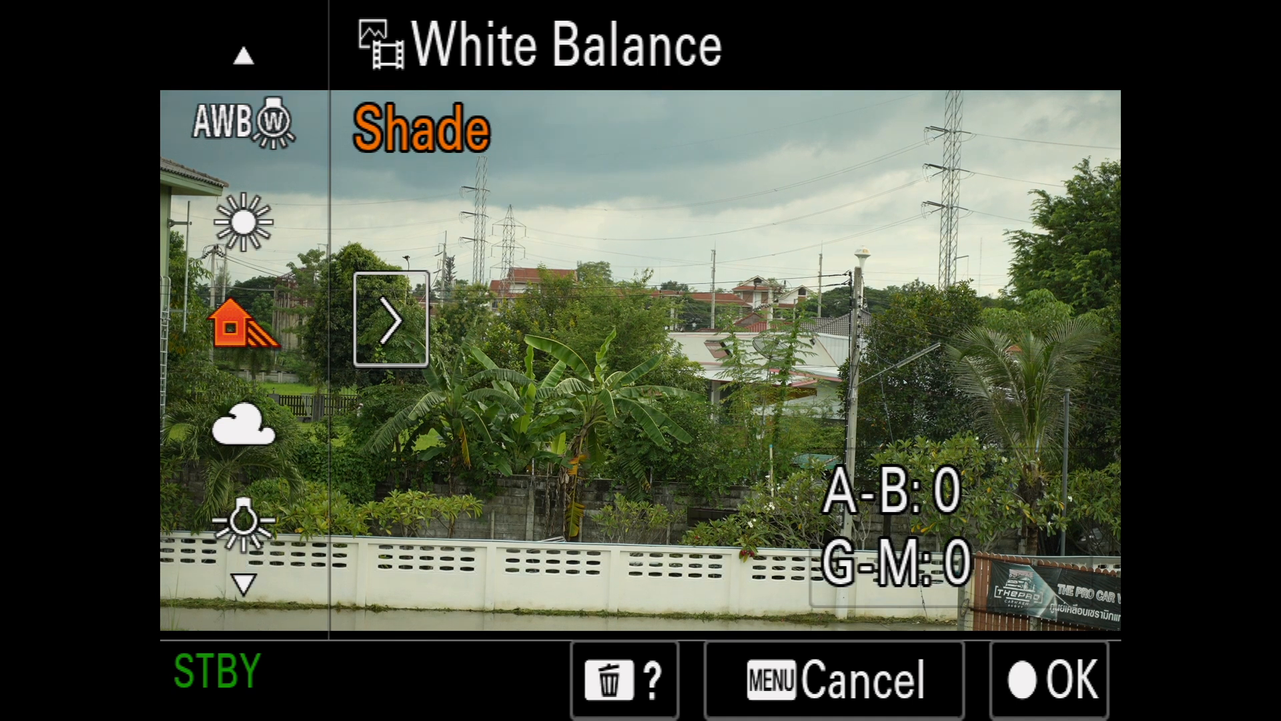
scroll(down, 3)
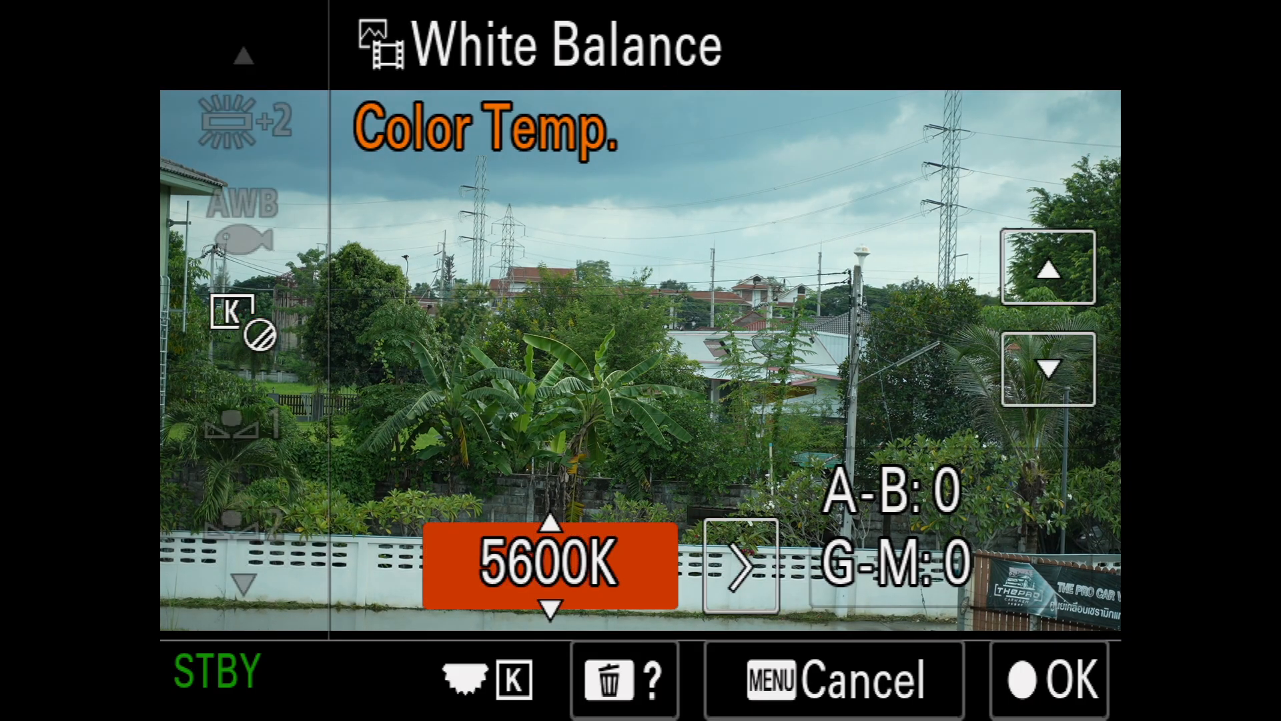
Nudge the Color Temp. value up from 5600K to 5900K with the up arrow
click(1049, 268)
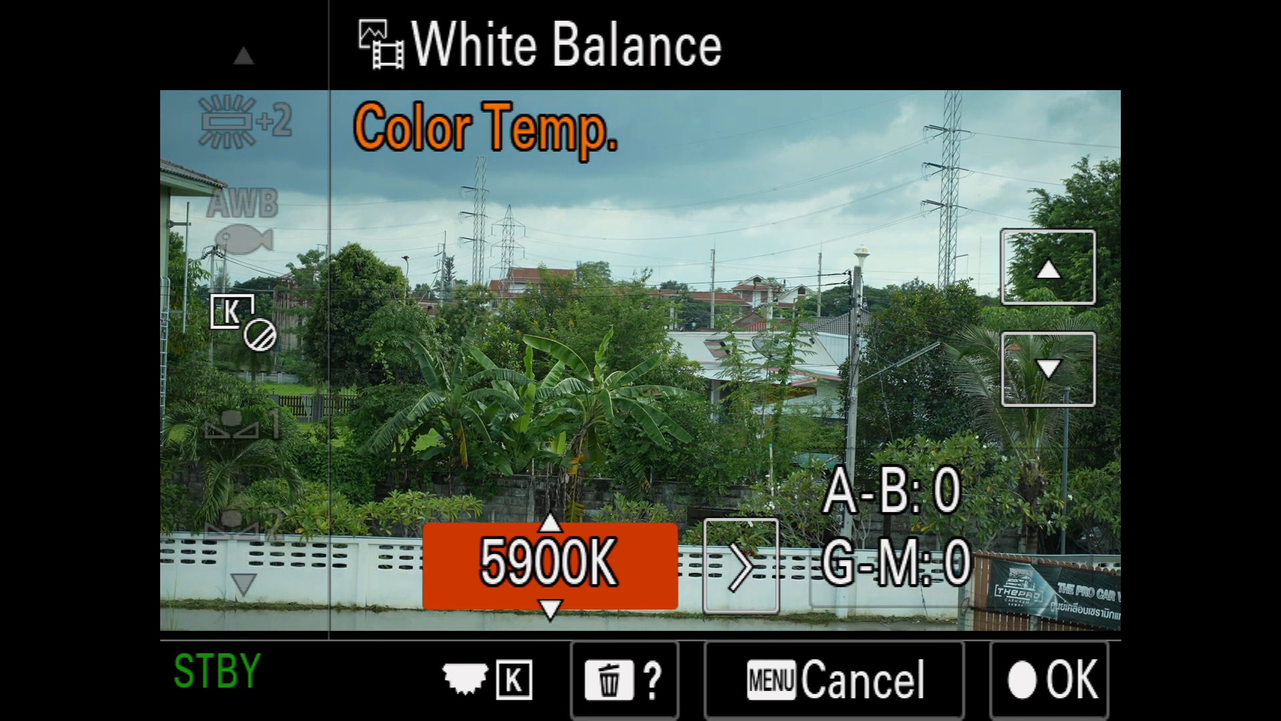
click(1049, 269)
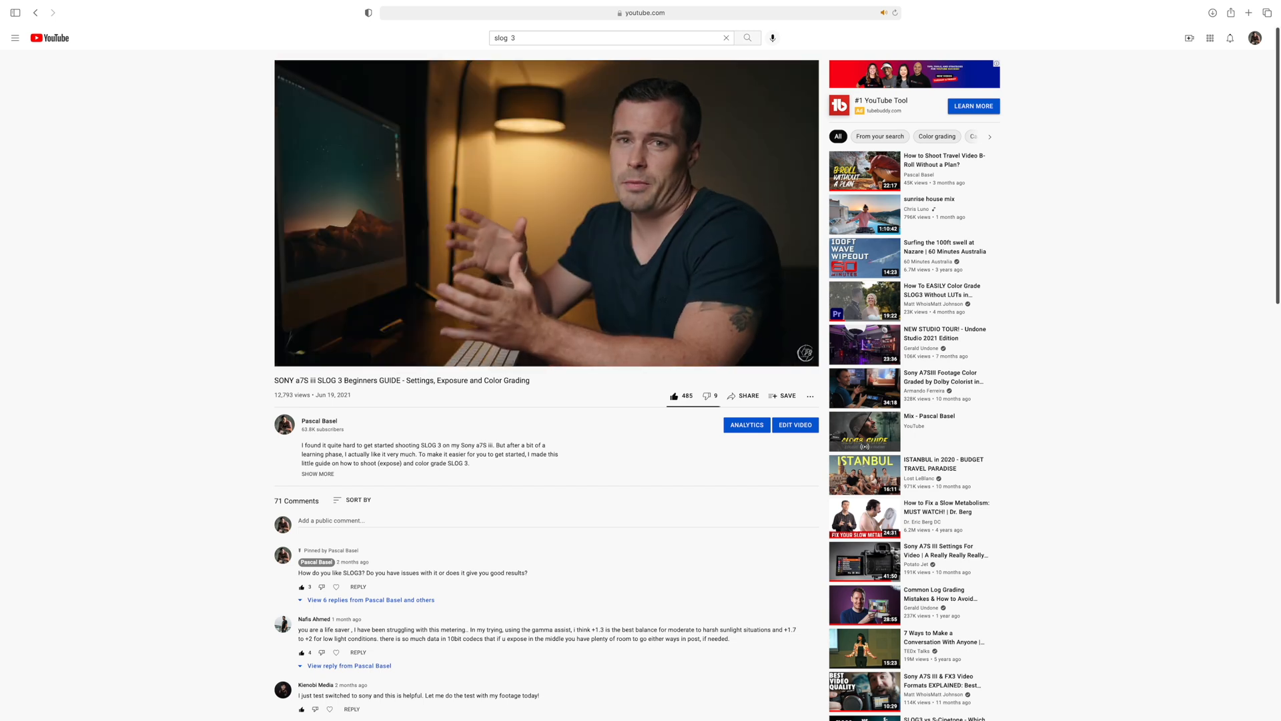
Begin a YouTube search for 'canon' from the S-Log3 guide page
click(608, 38)
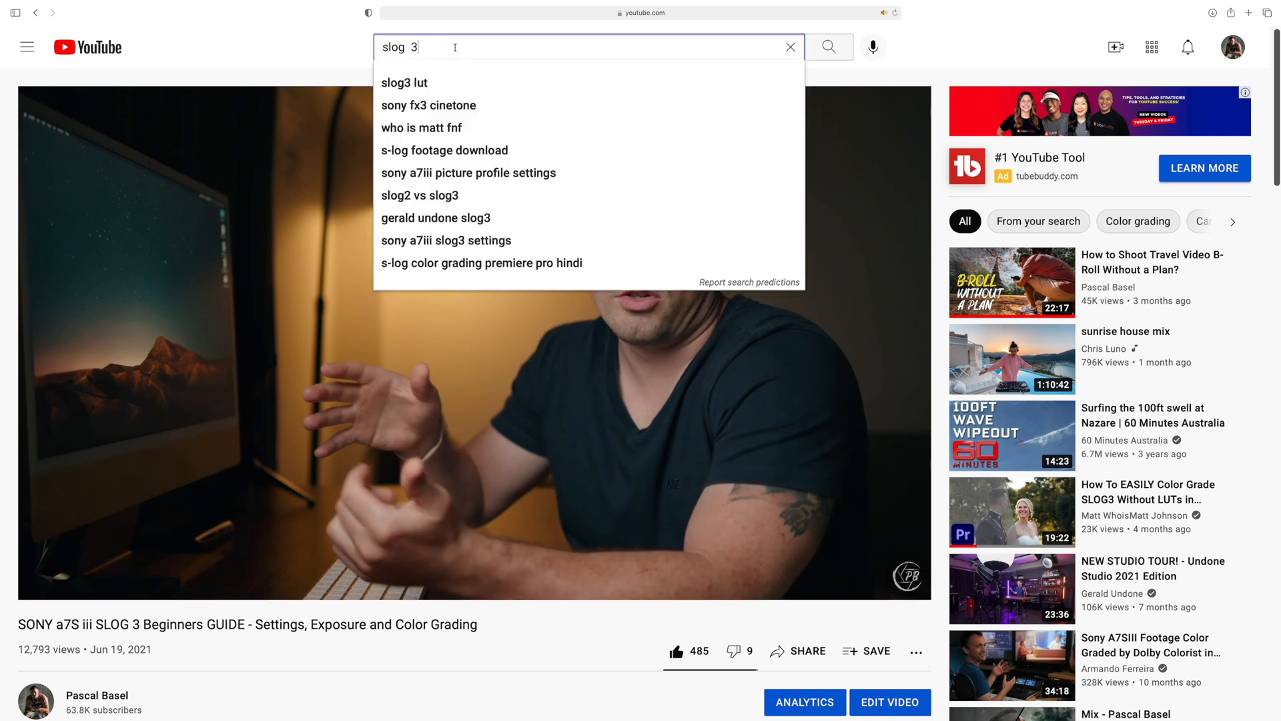
text(canon)
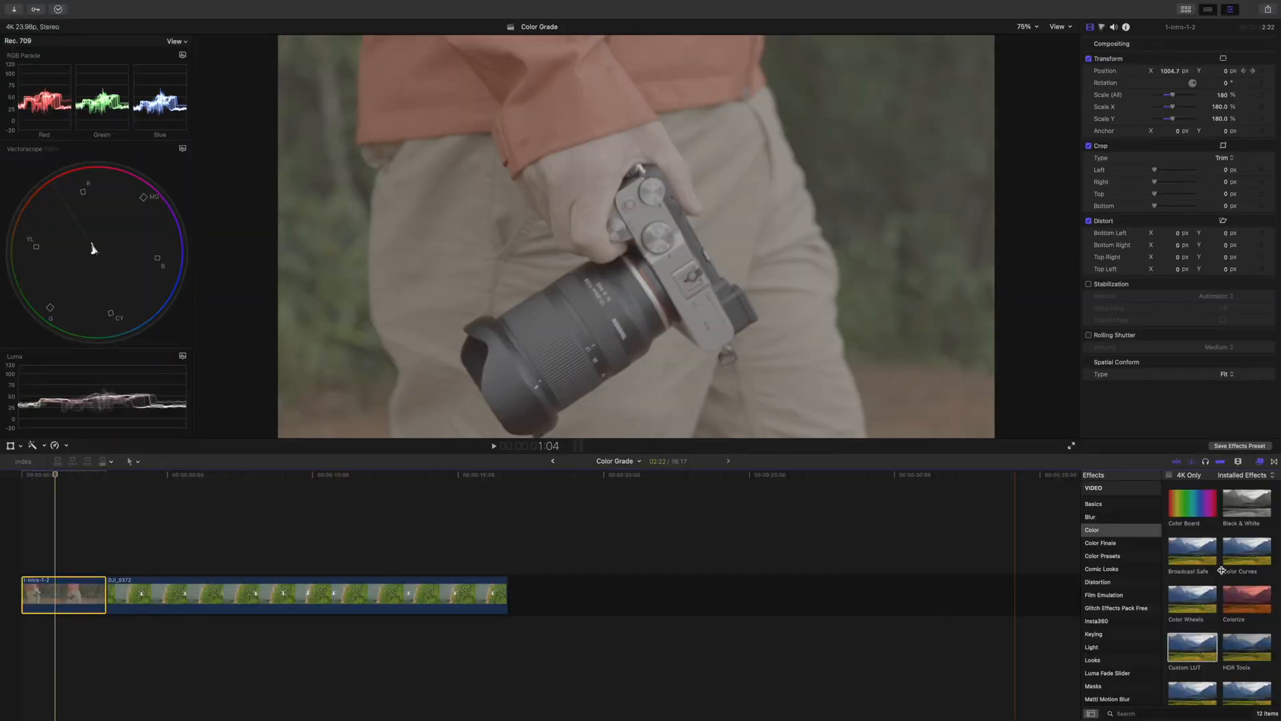
Choose a Phantom LUTs > Standard > A7s3 G4 LUT in the Custom LUT effect
click(1233, 68)
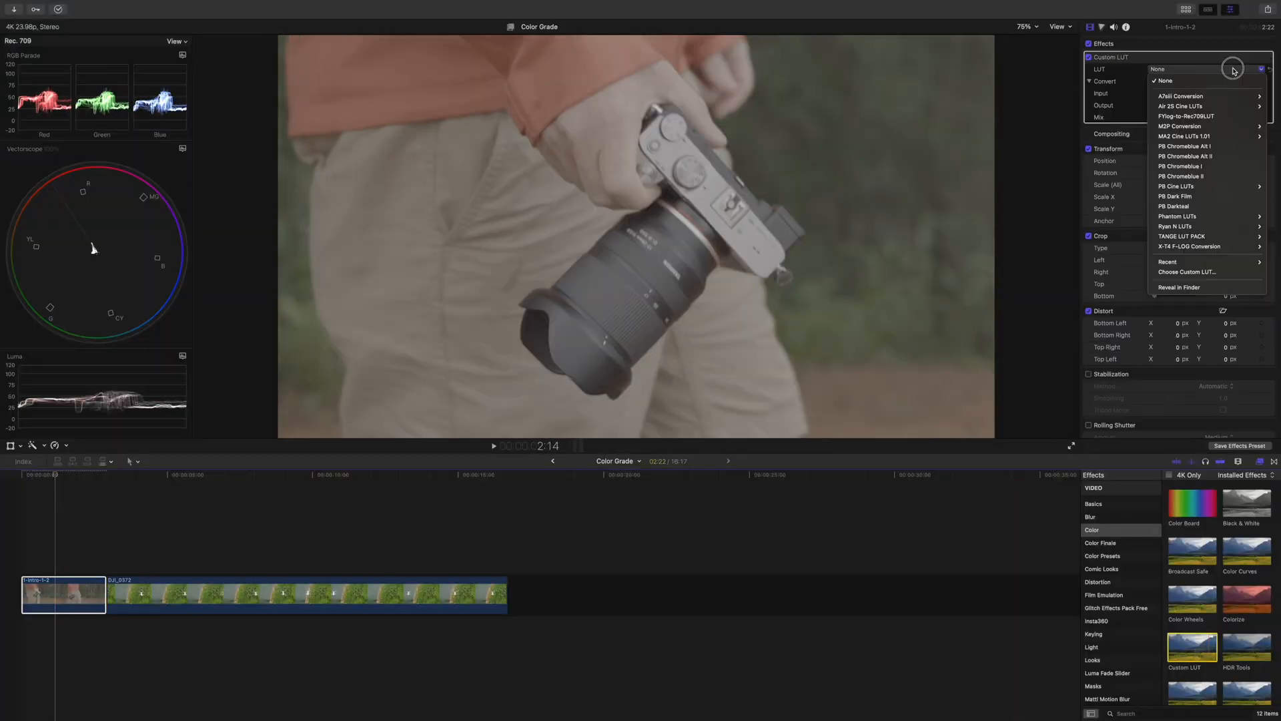
mouse_move(1177, 216)
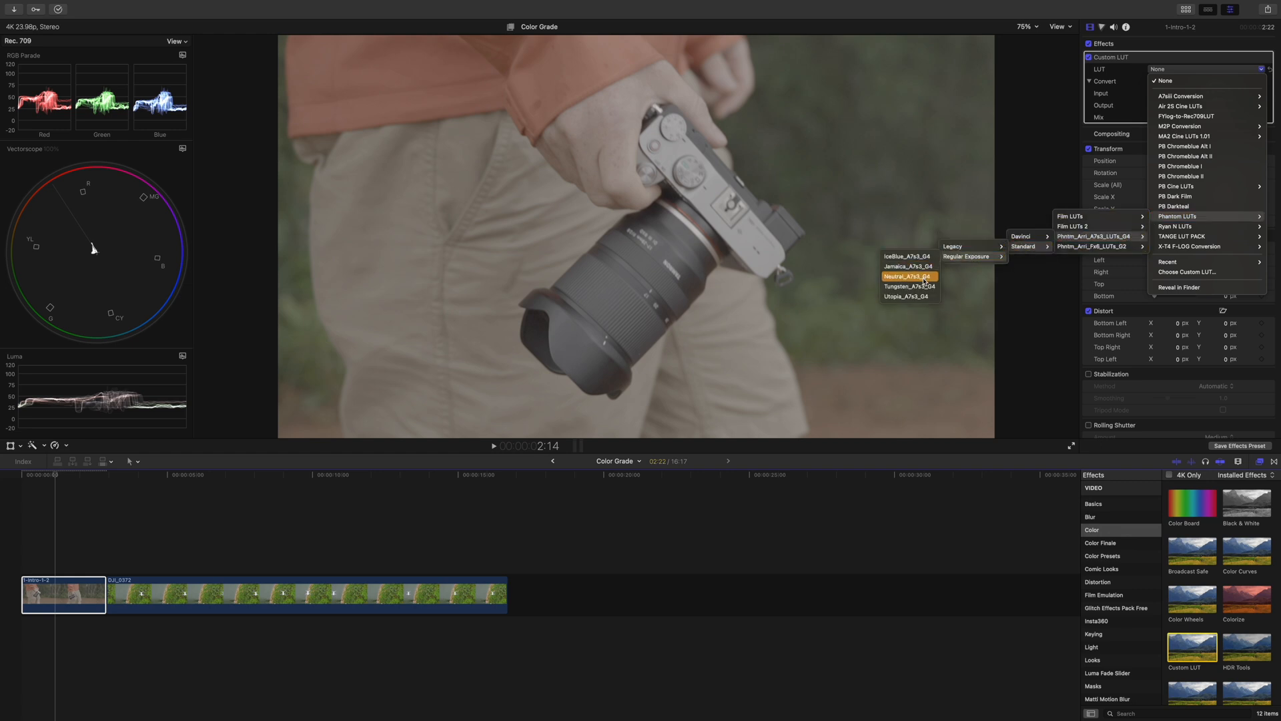
click(908, 286)
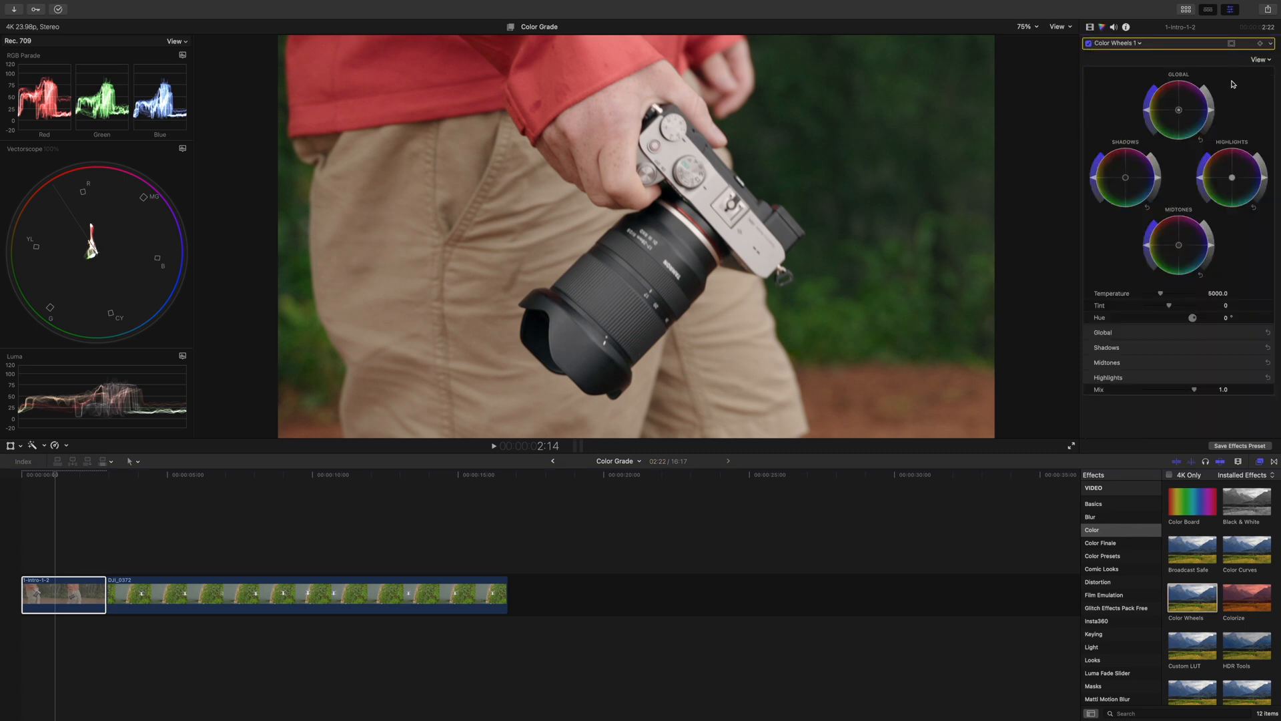
mouse_move(1213, 114)
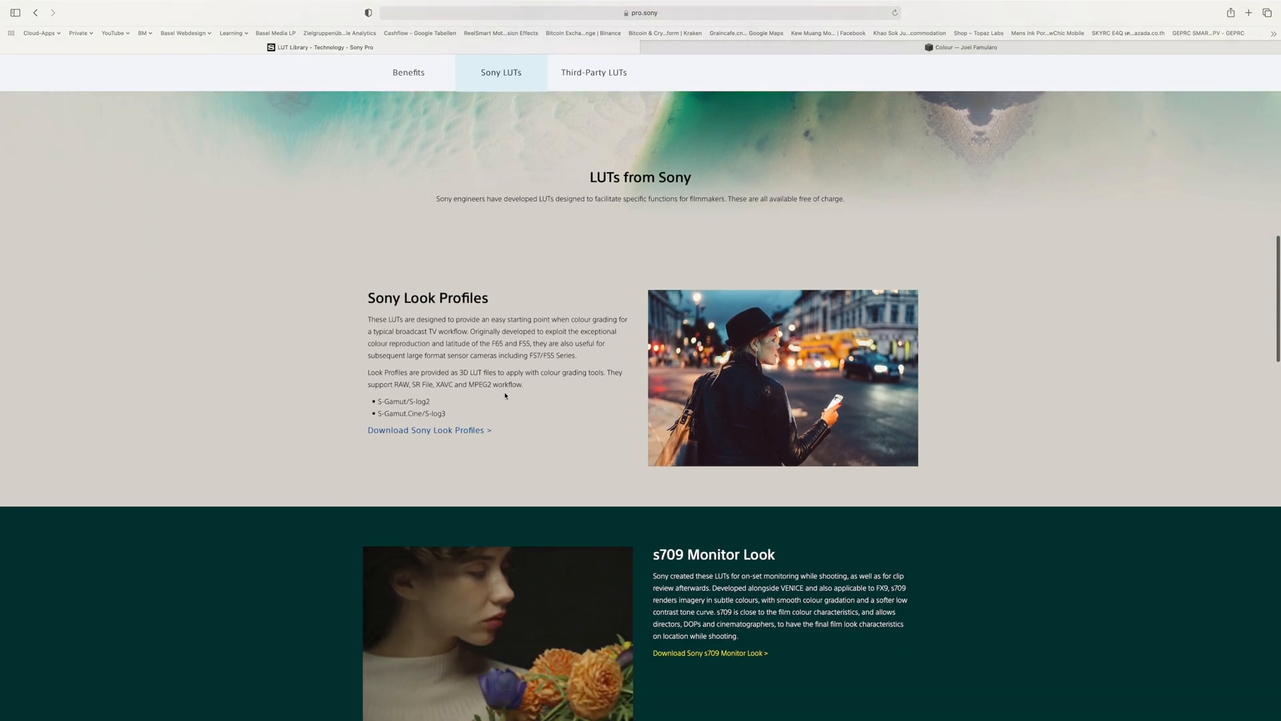
Scroll the Phantom LUTs page down through the A7s3 and Fx6 pack descriptions
scroll(down, 3)
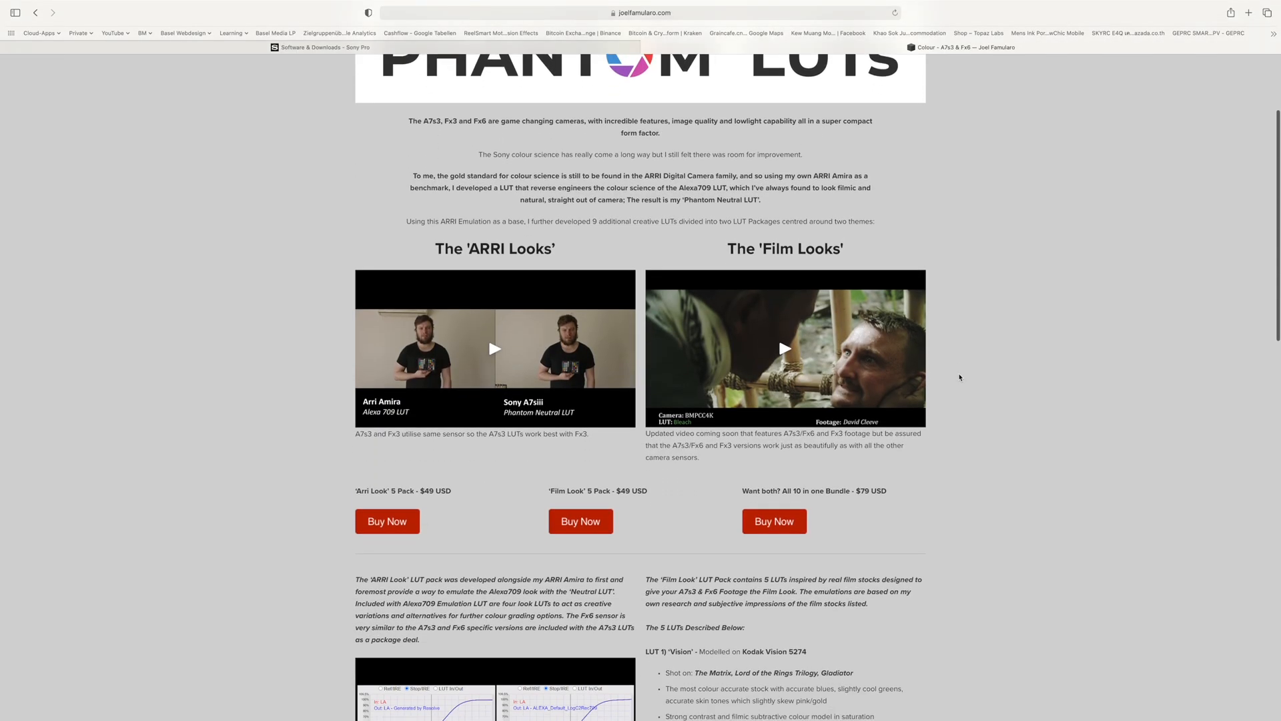
scroll(down, 3)
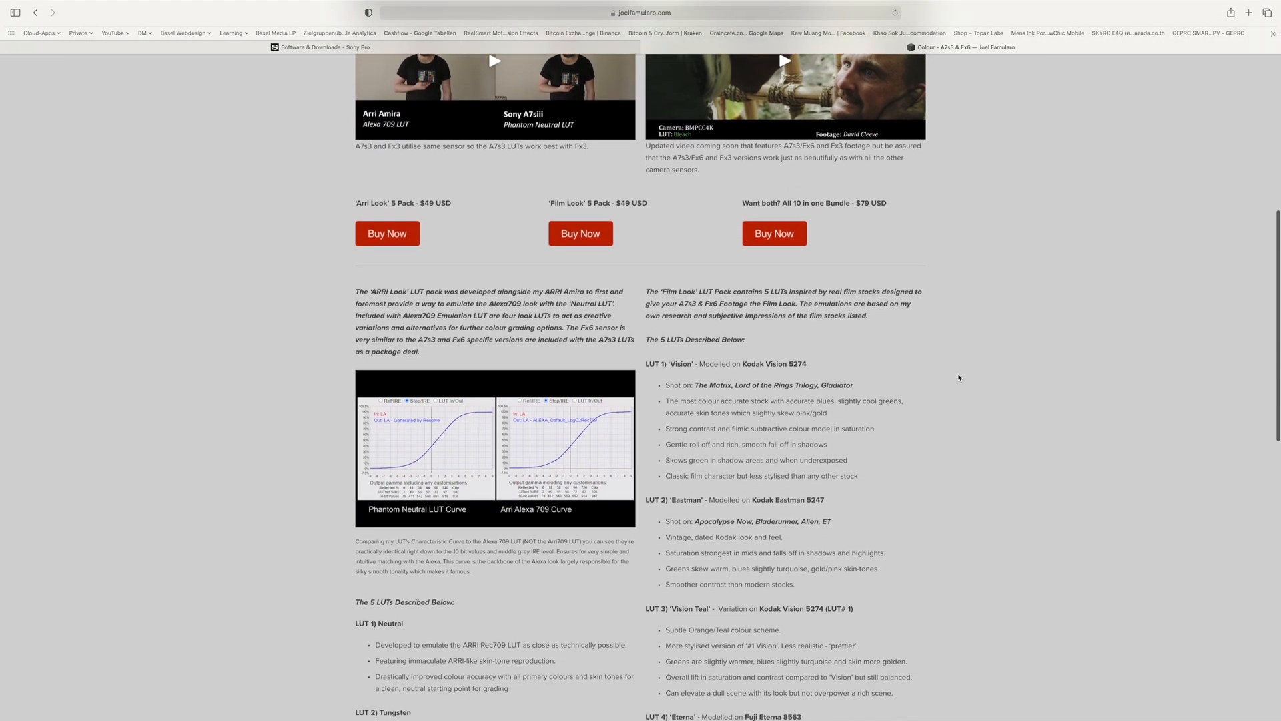
scroll(down, 3)
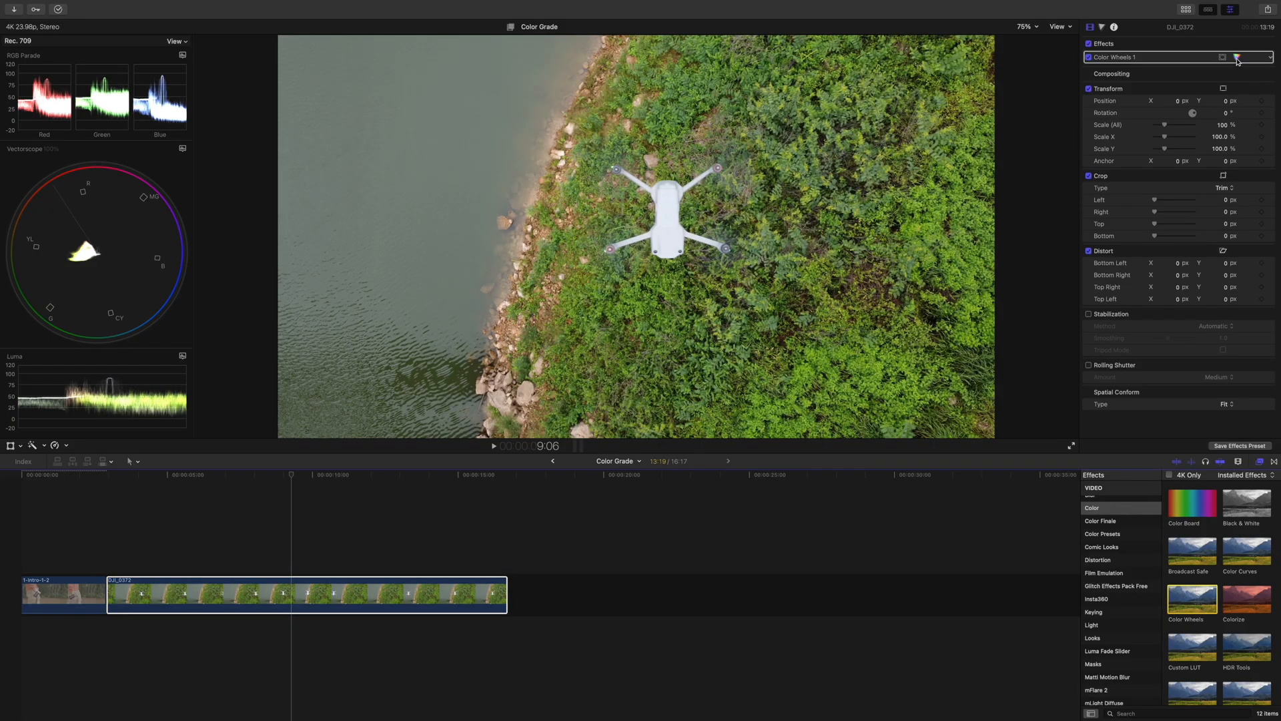
Select the intro camera clip, try a Draw Mask from Masks, then turn it off
click(1234, 57)
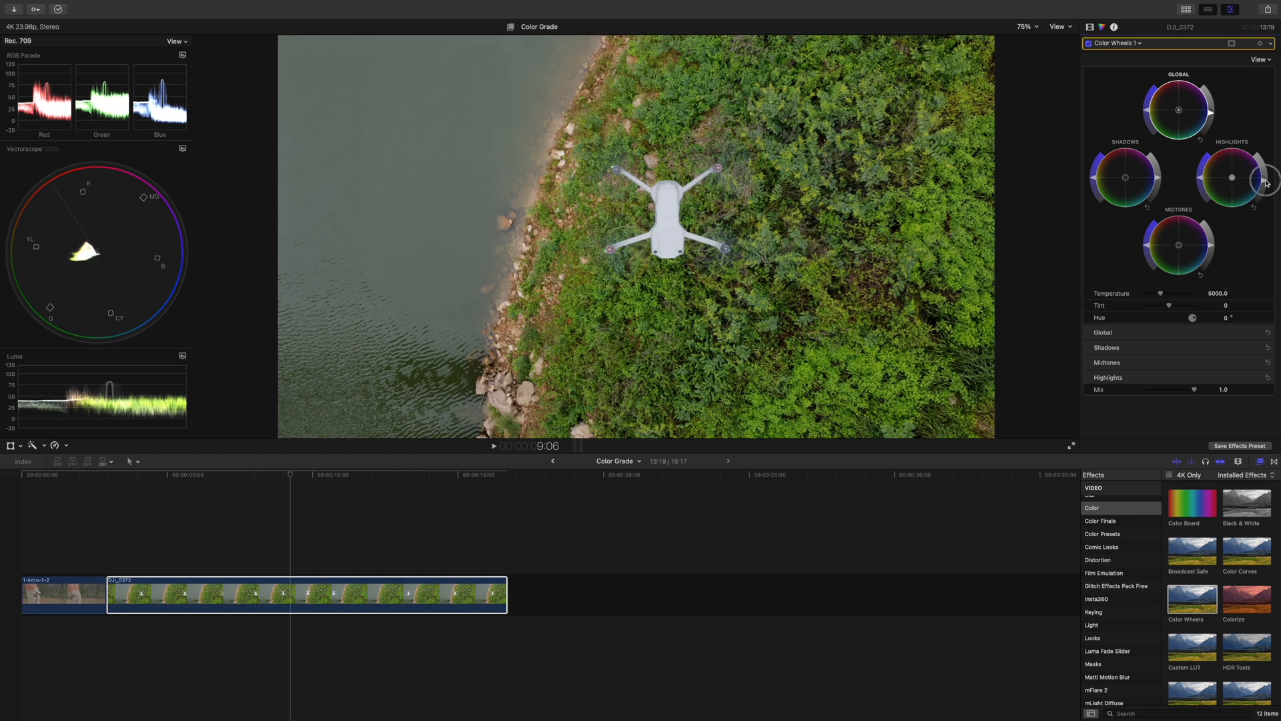
click(64, 592)
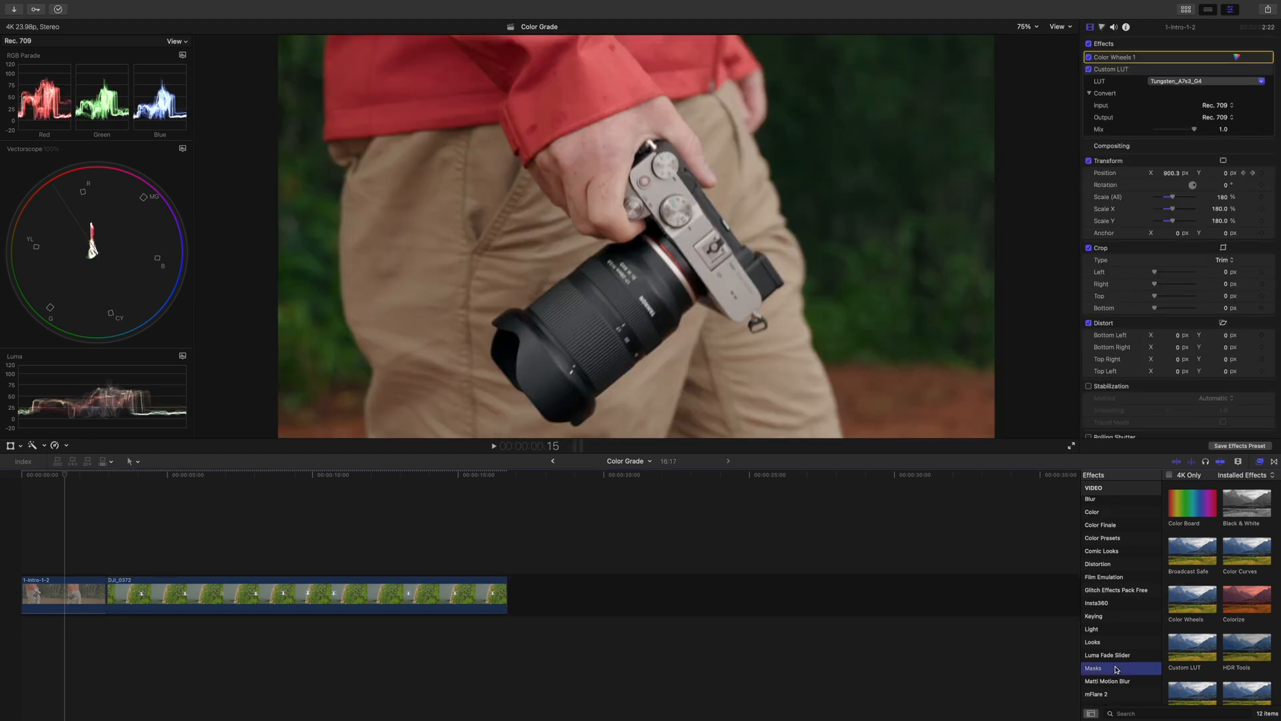
click(1093, 667)
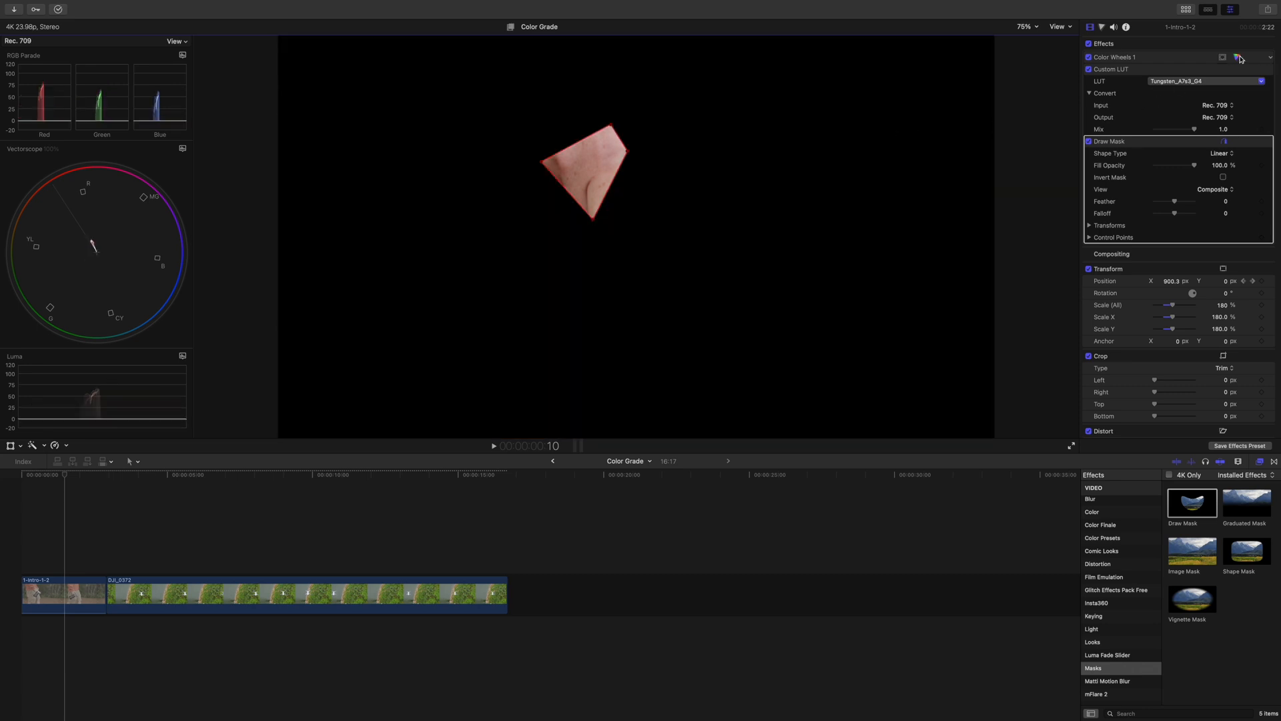
click(1236, 58)
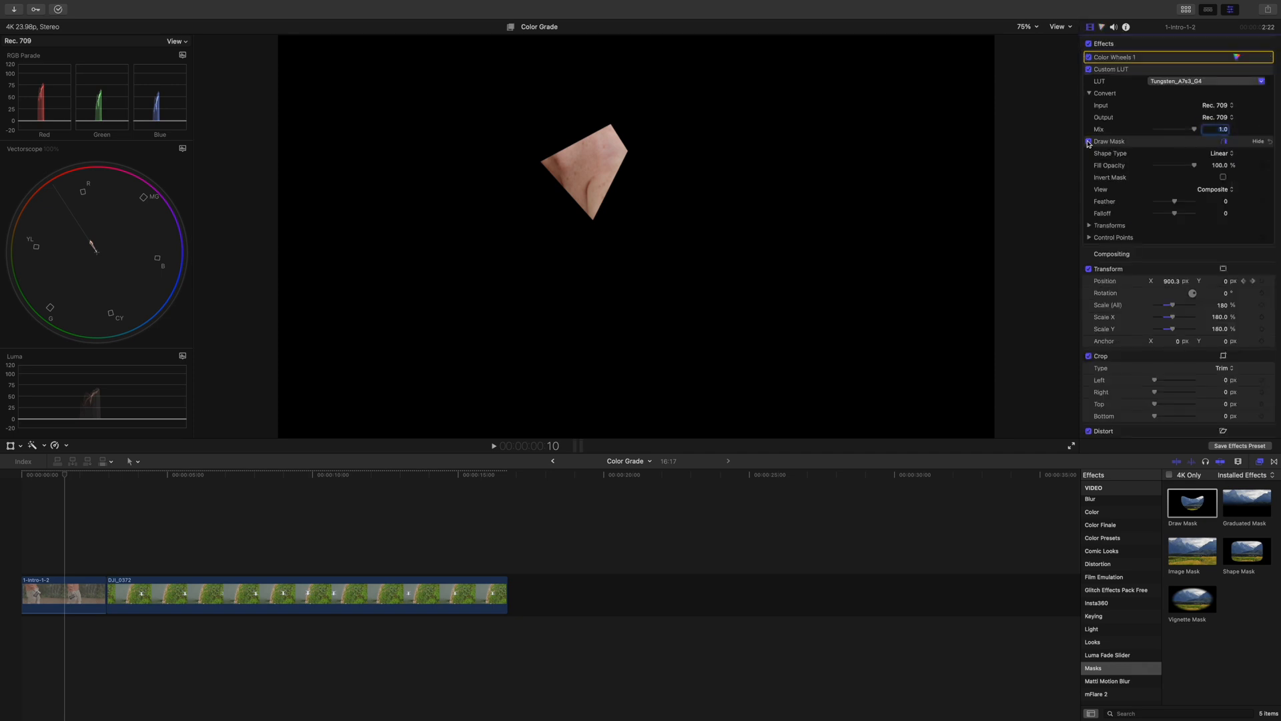
click(1089, 141)
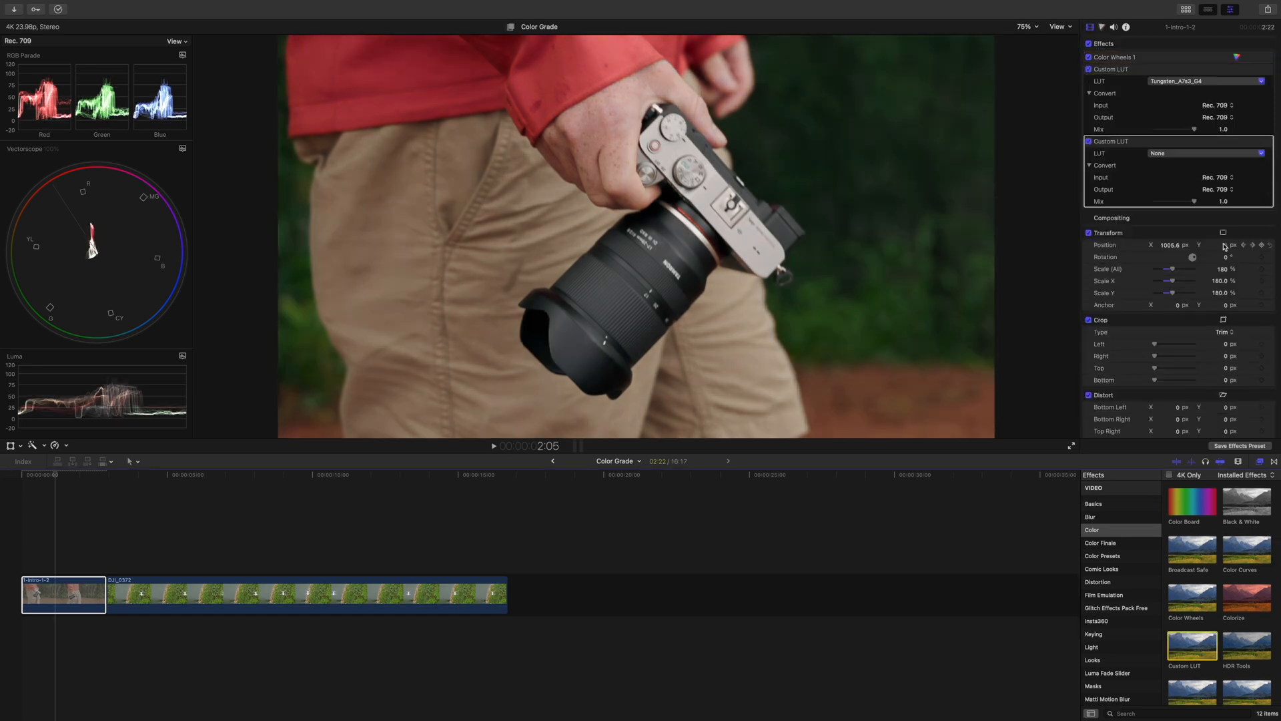
Set the second Custom LUT to PB Darkteal and scroll down to the Hue/Saturation curves
click(1205, 153)
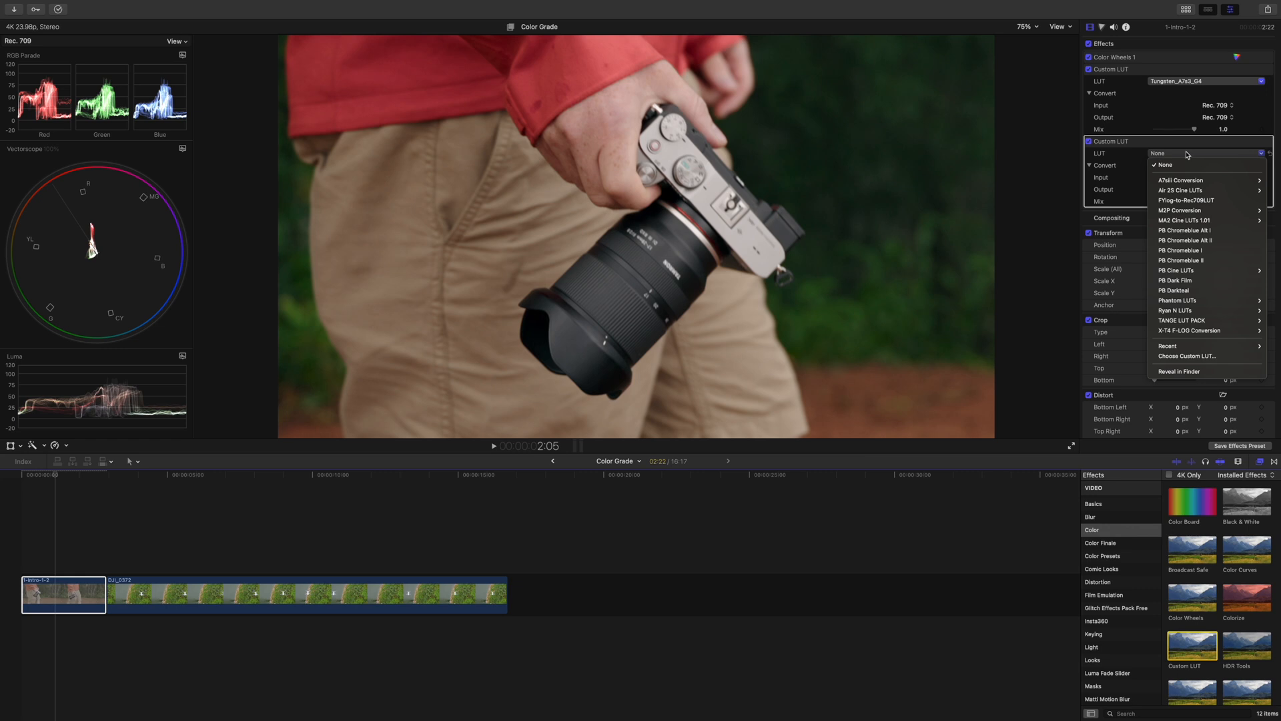
mouse_move(1210, 290)
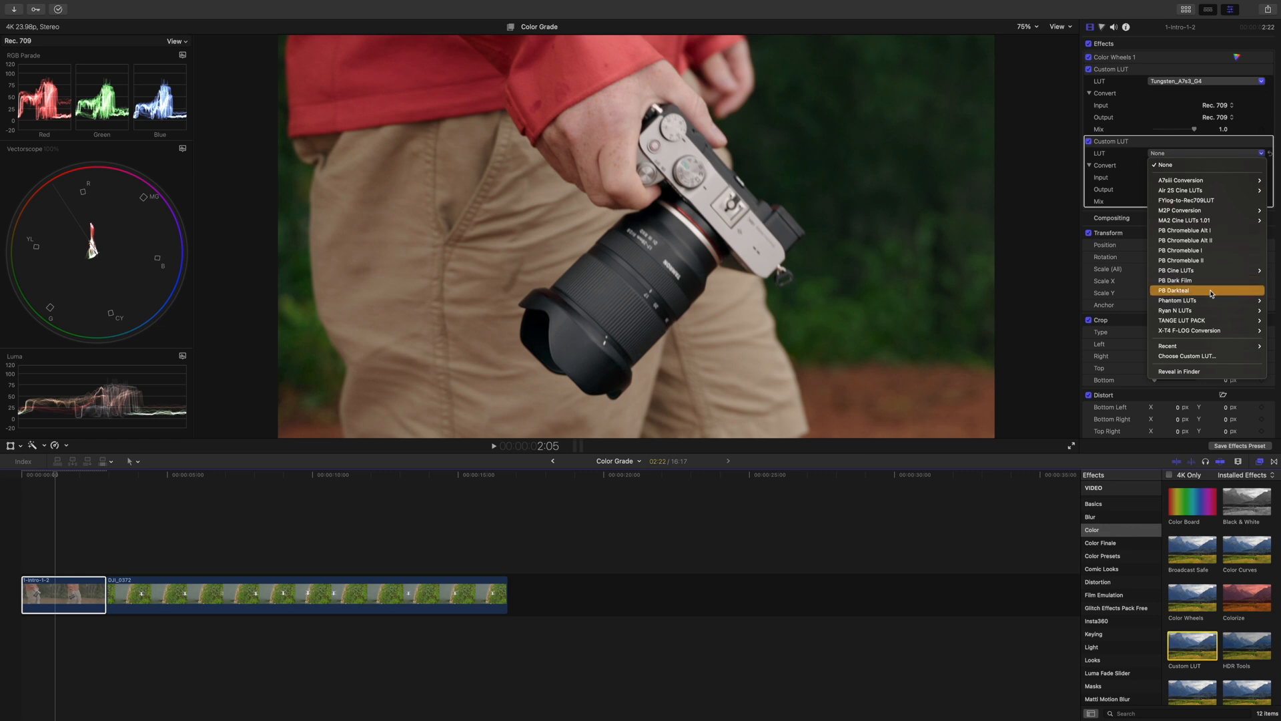
click(1174, 290)
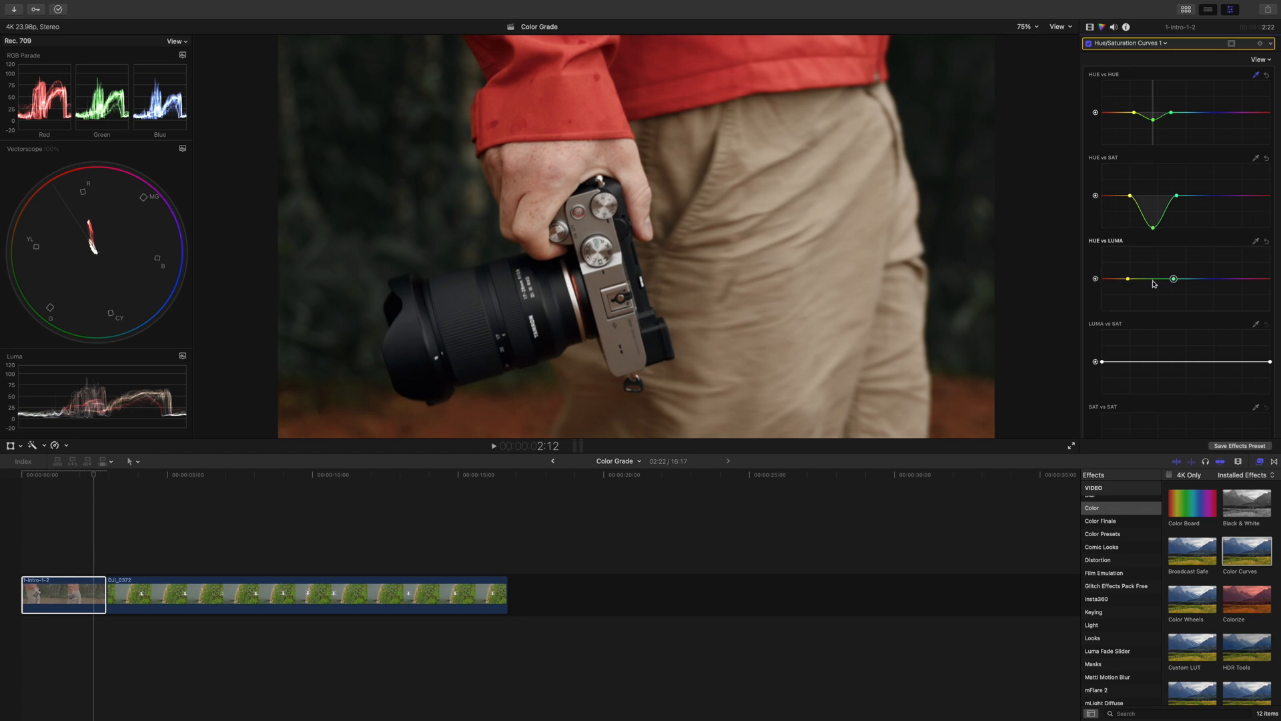
scroll(down, 3)
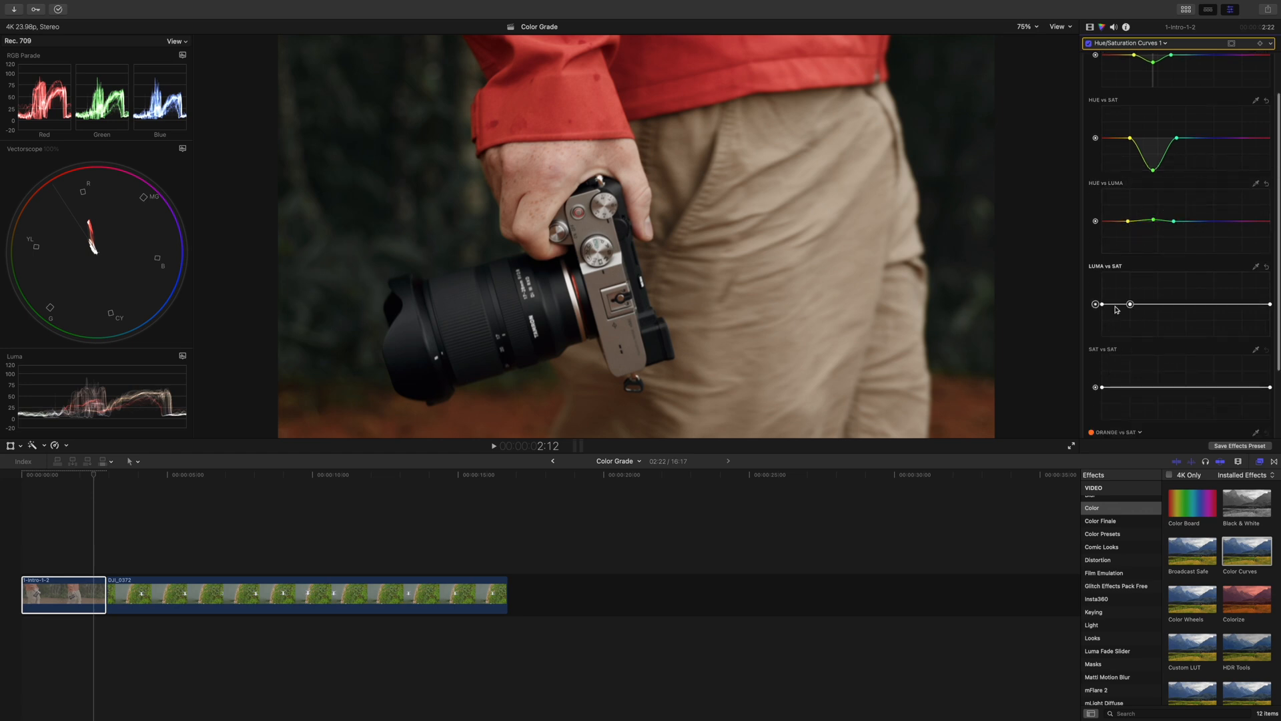
scroll(down, 3)
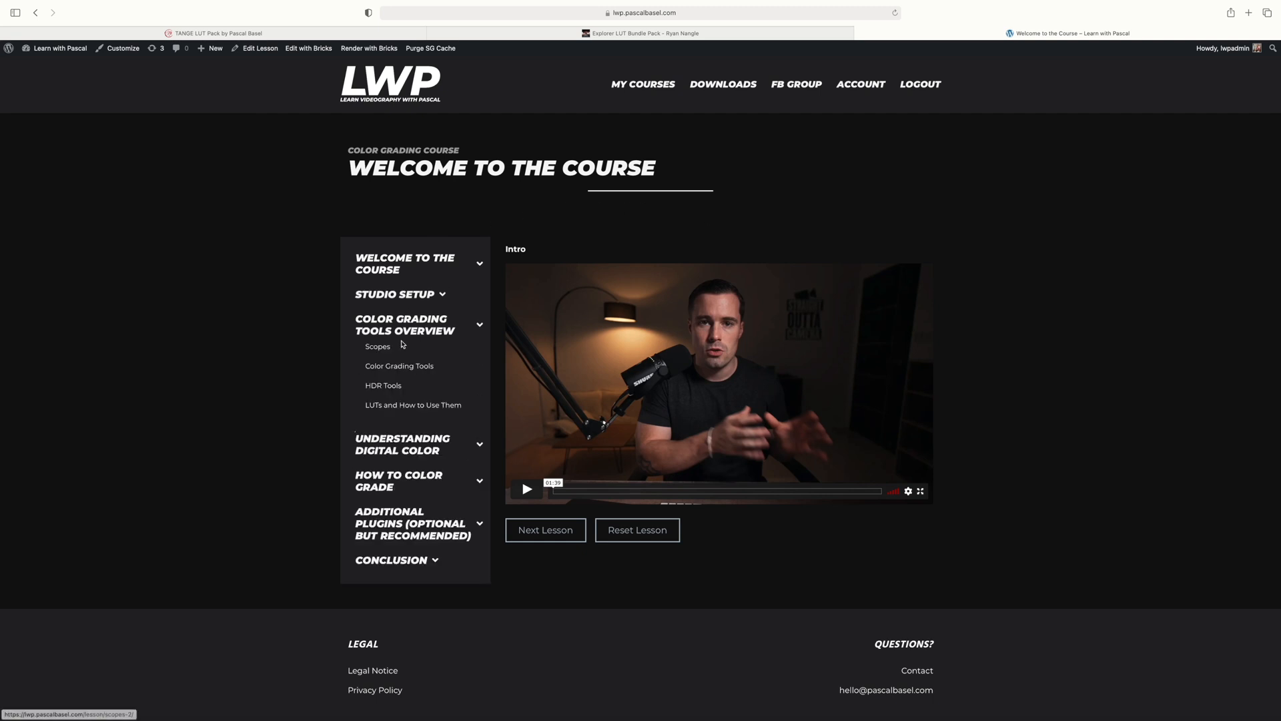
Visit the course's Scopes lesson, then jump to FilmConvert Nitrate's '19 Film Stocks' section
click(376, 346)
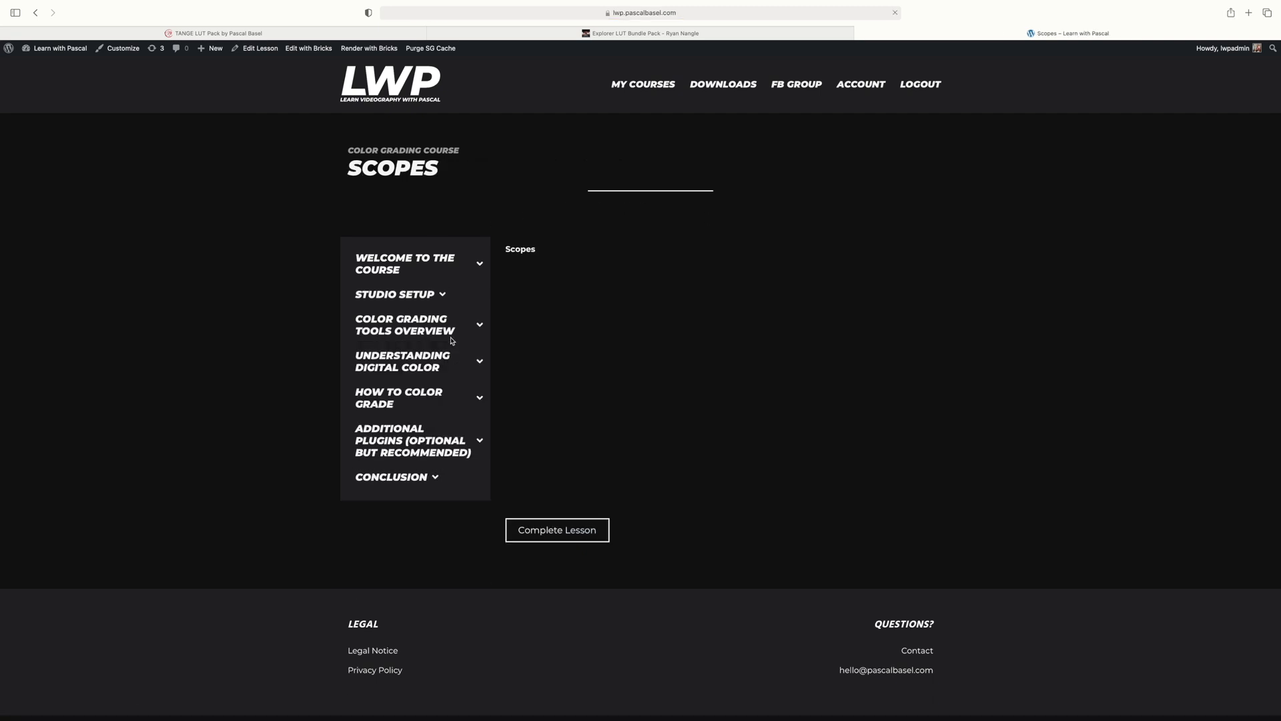
click(404, 326)
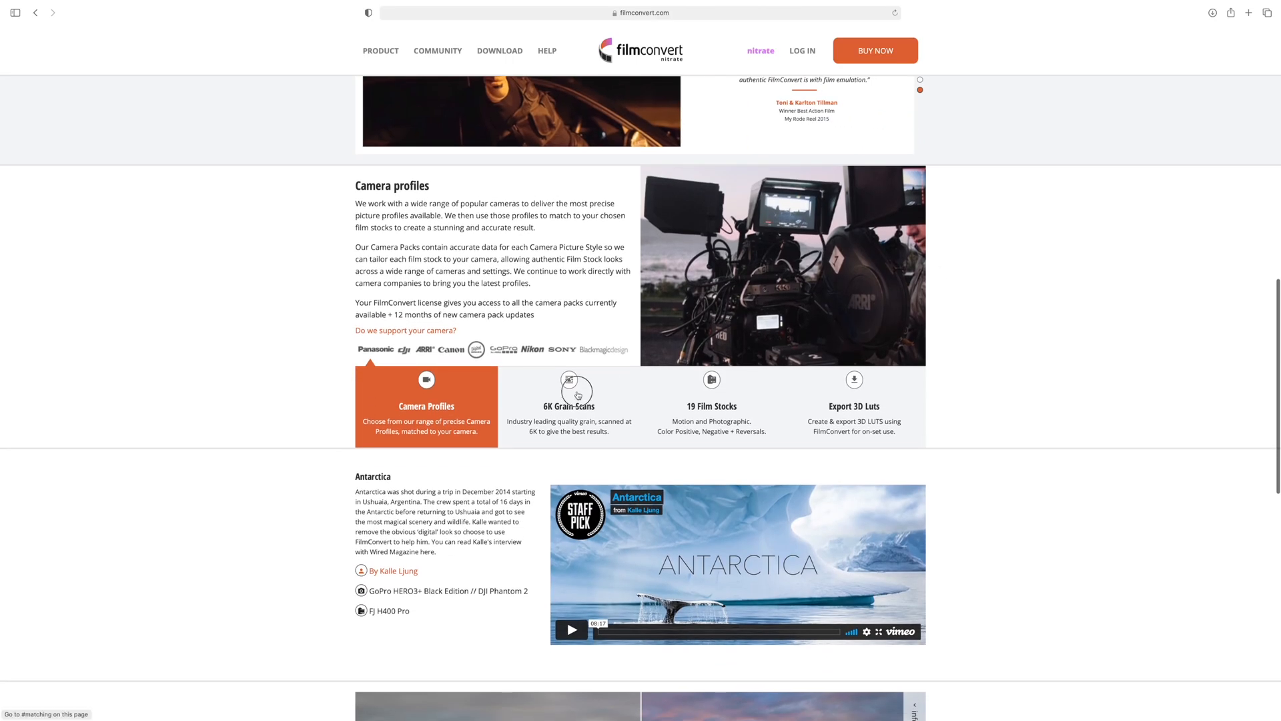
click(711, 406)
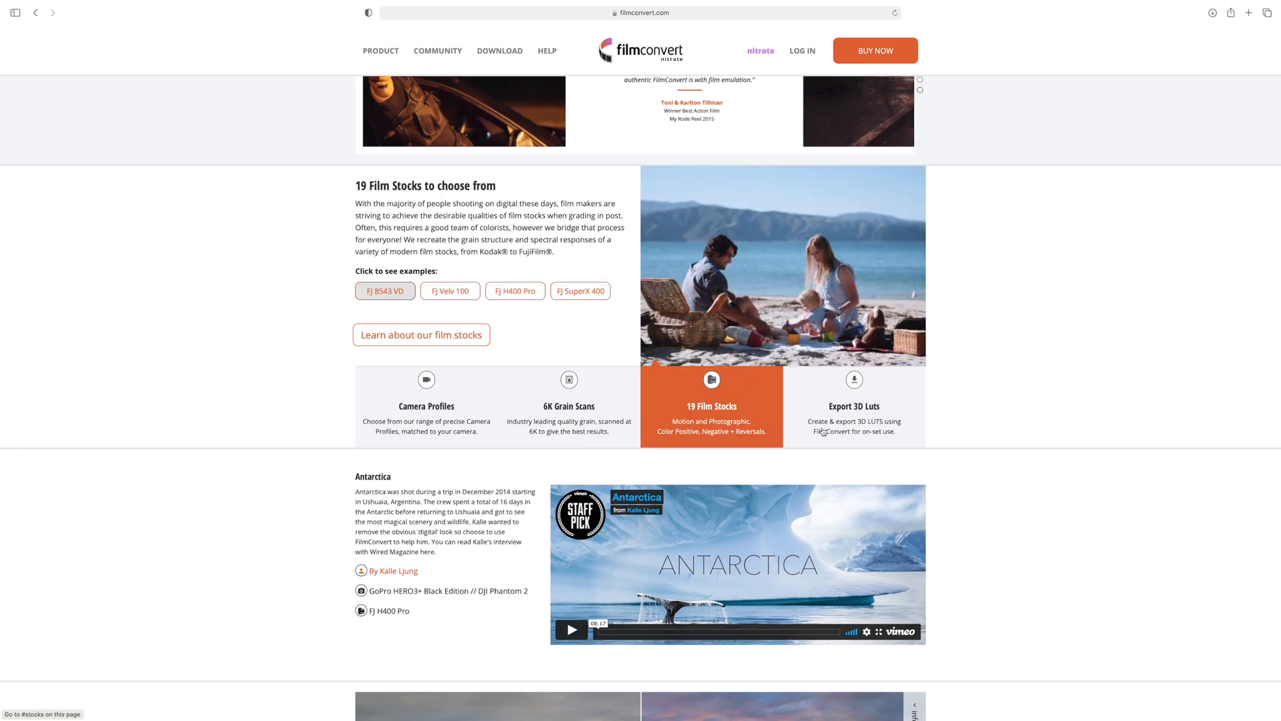
click(854, 405)
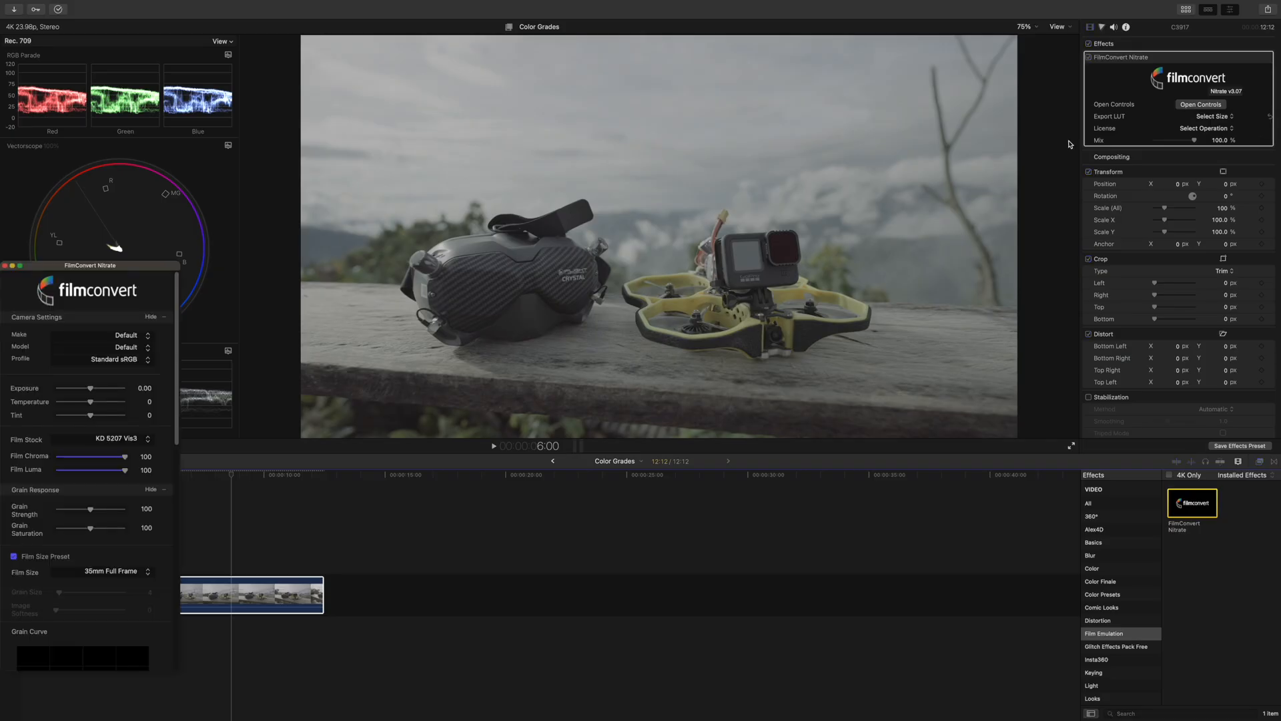
Set FilmConvert Make Sony, Model A7s mk3, Profile S-Log3 S-Gamut3.Cine, and nudge the panel
click(124, 334)
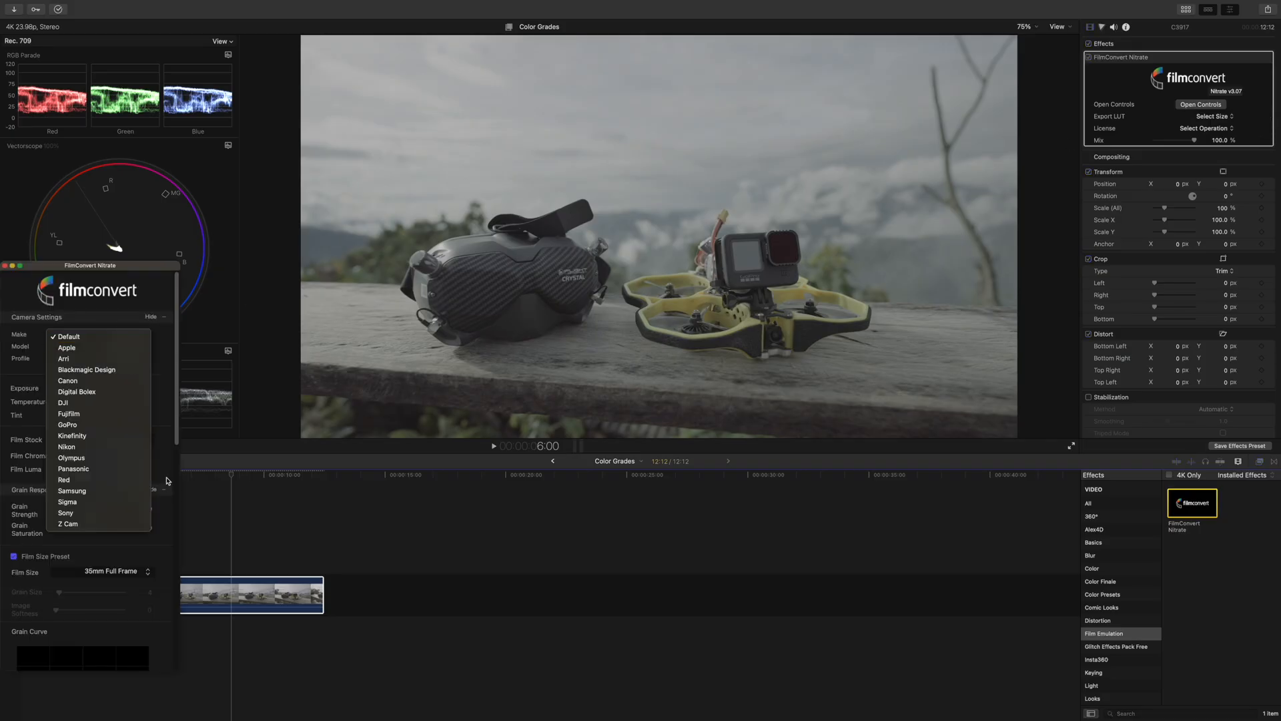
click(65, 513)
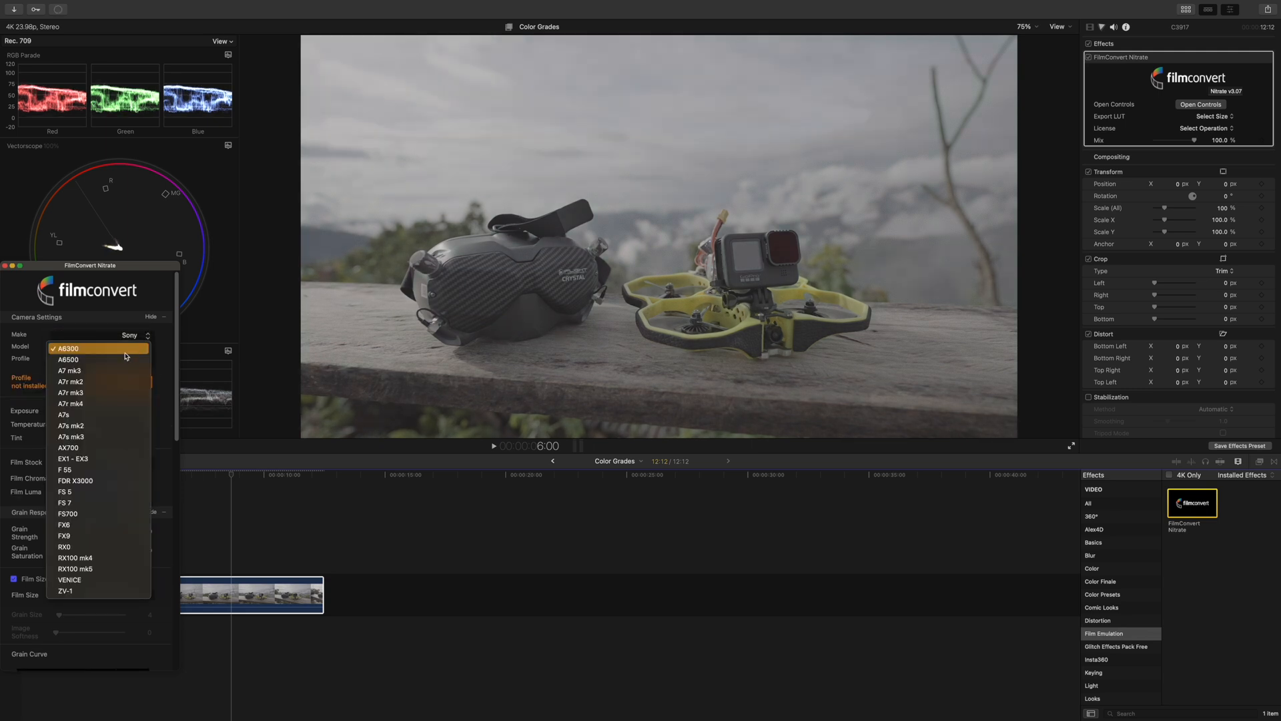
click(71, 437)
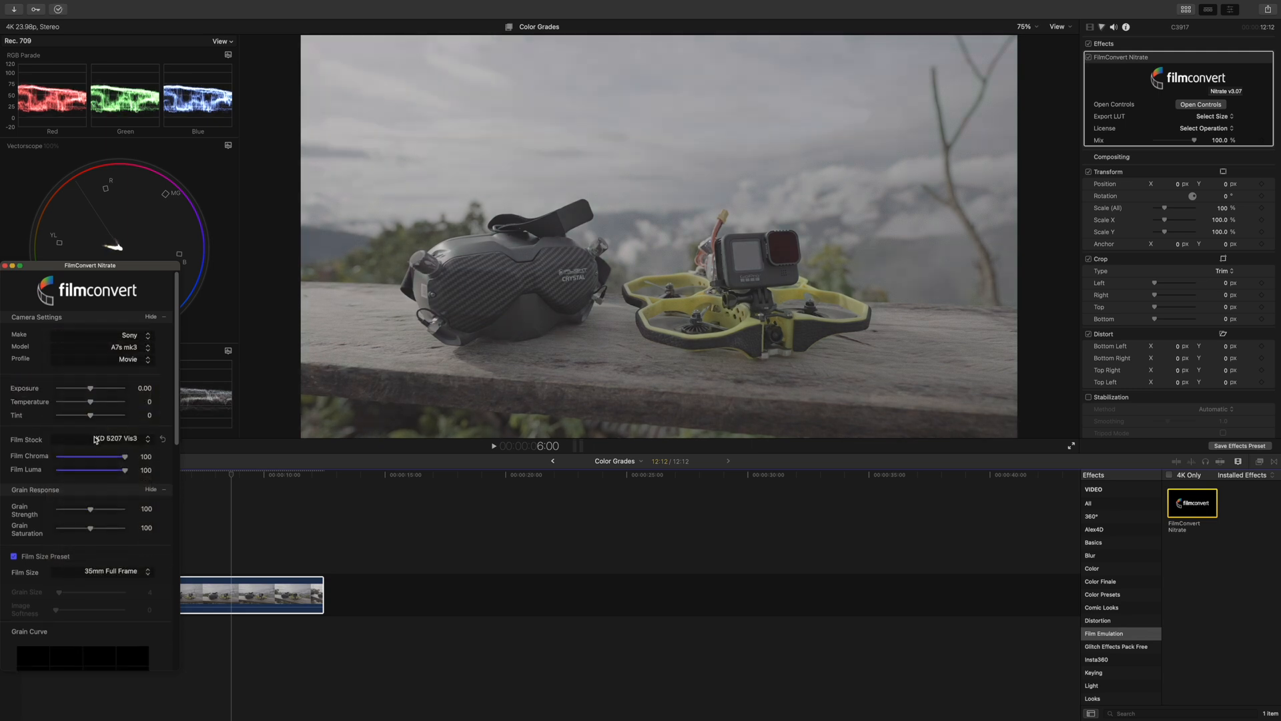
click(102, 358)
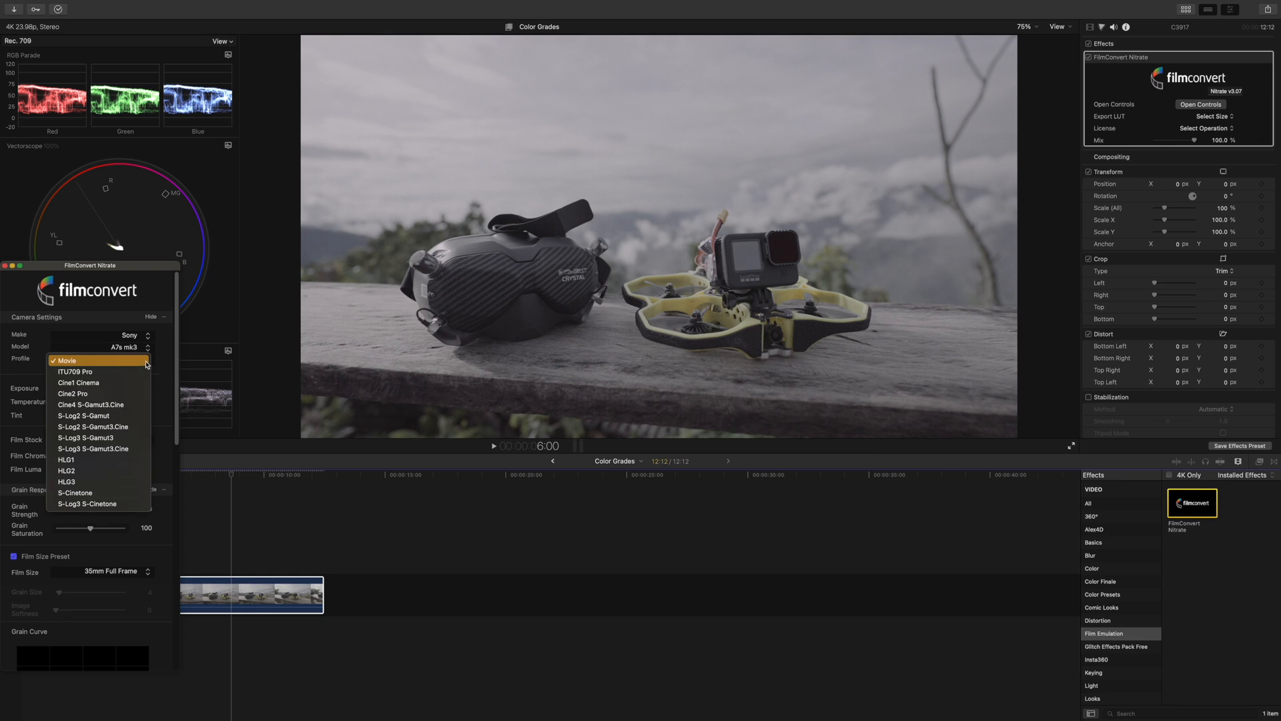
mouse_move(122, 450)
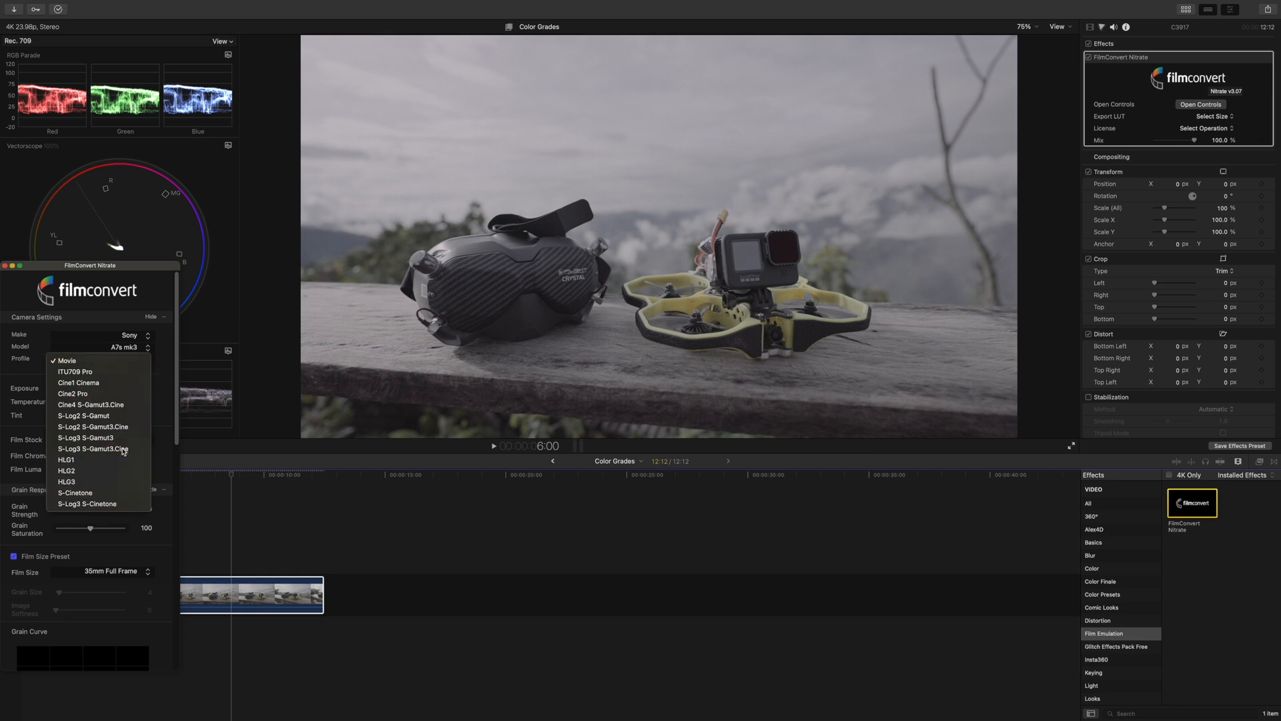
click(92, 448)
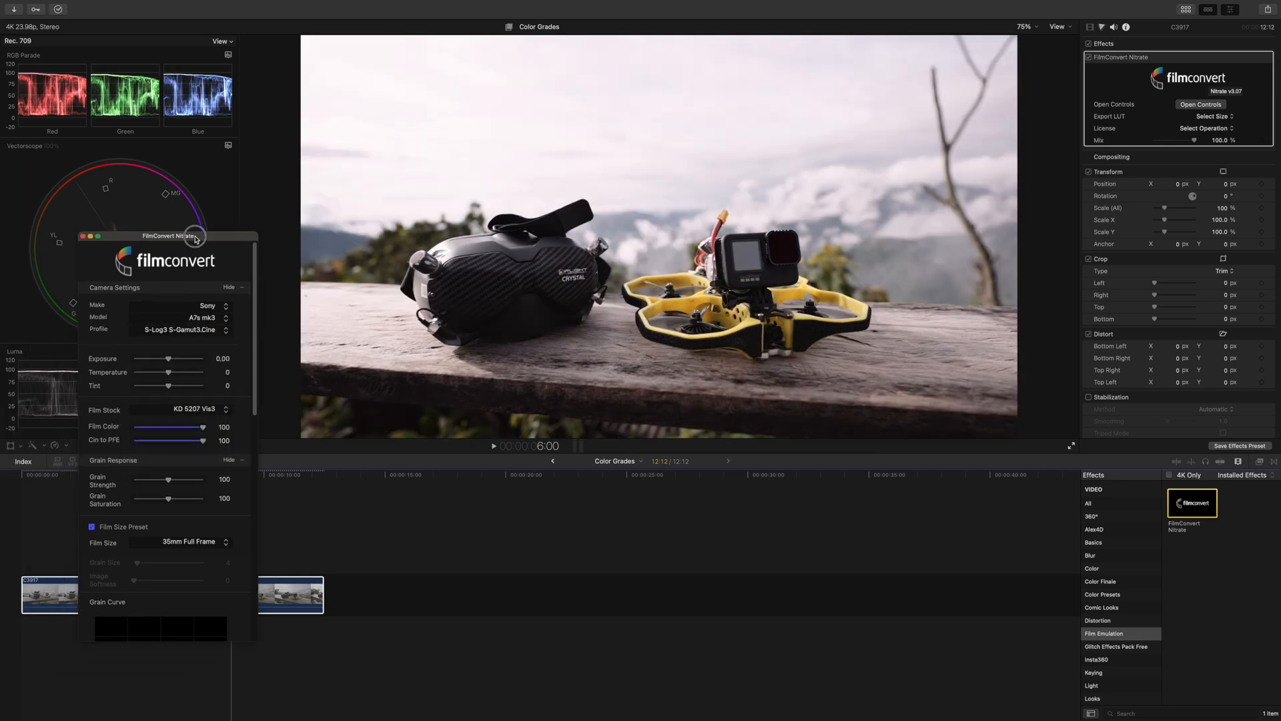
drag(168, 236, 193, 203)
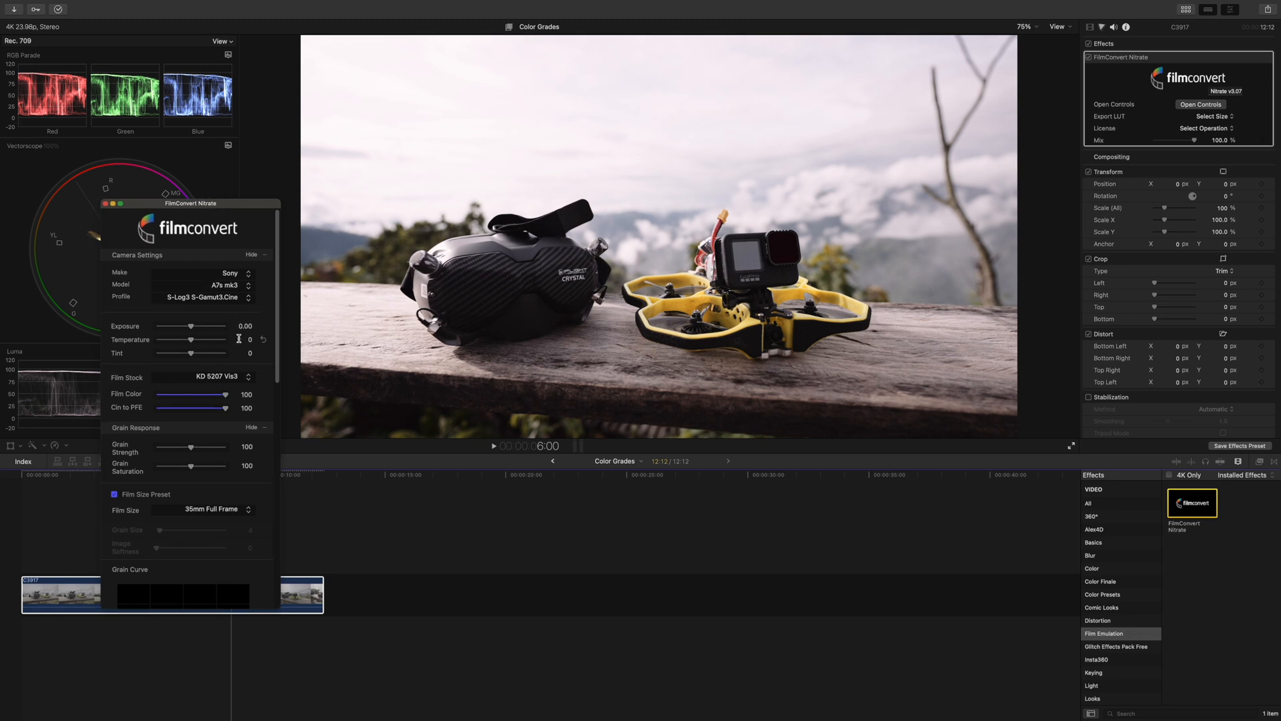
mouse_move(199, 322)
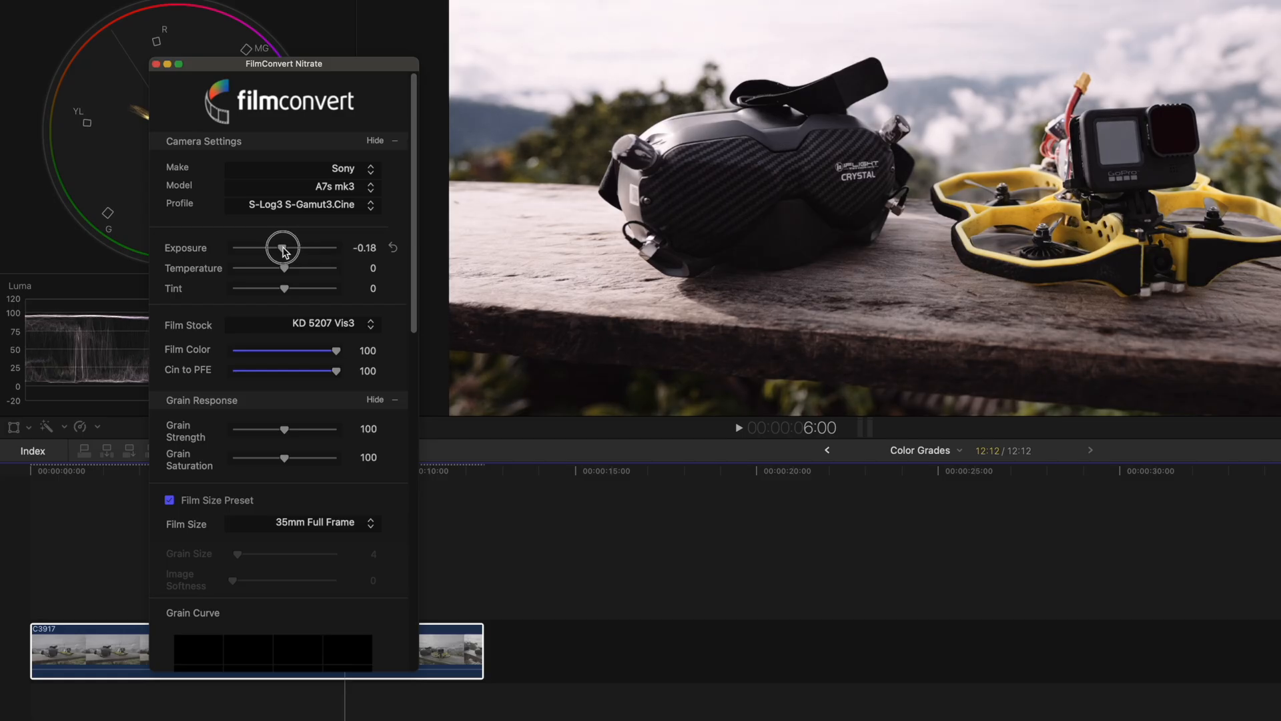
Lower FilmConvert exposure to -0.33 and drag the tint negative past -14
drag(283, 248, 281, 248)
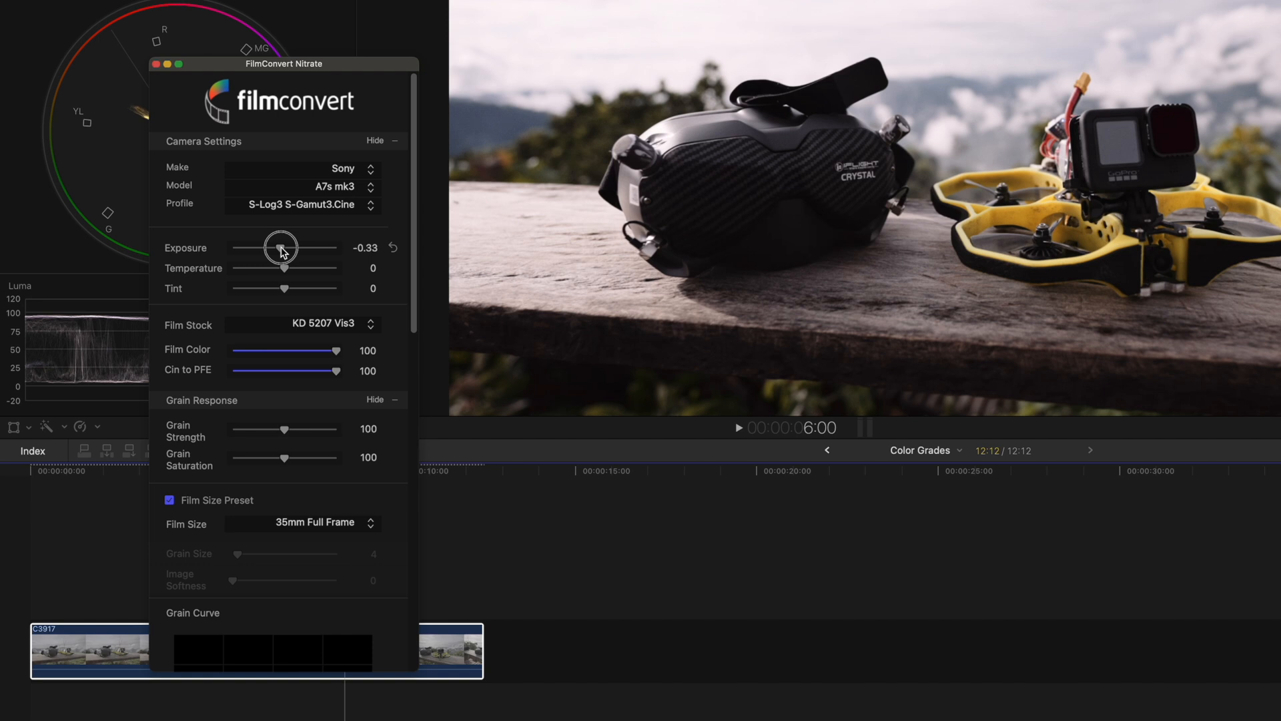
mouse_move(310, 279)
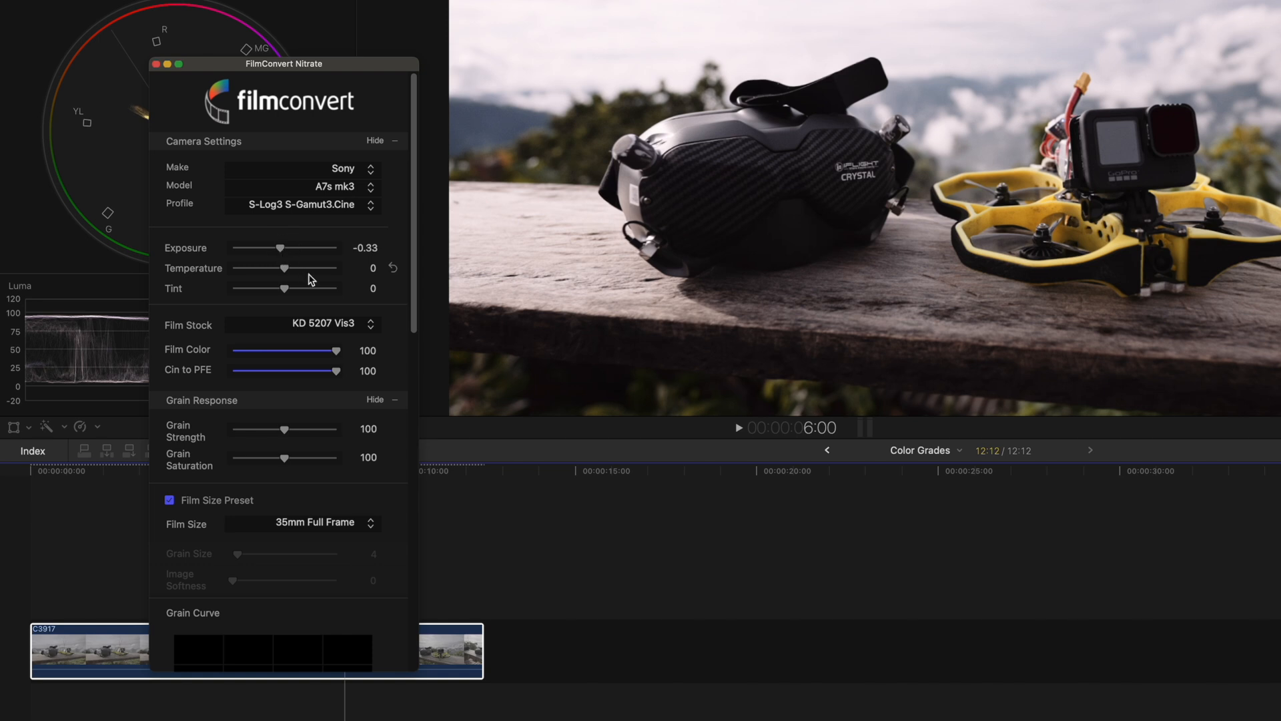
mouse_move(285, 289)
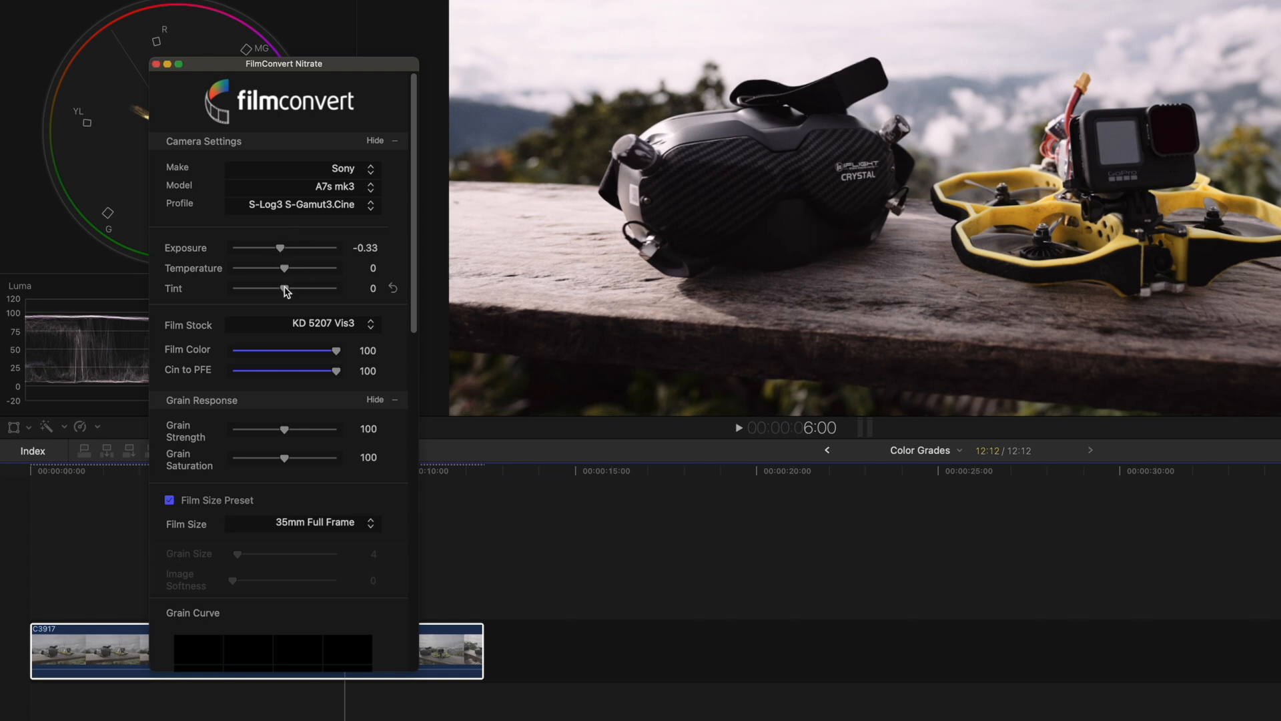
drag(284, 288, 278, 288)
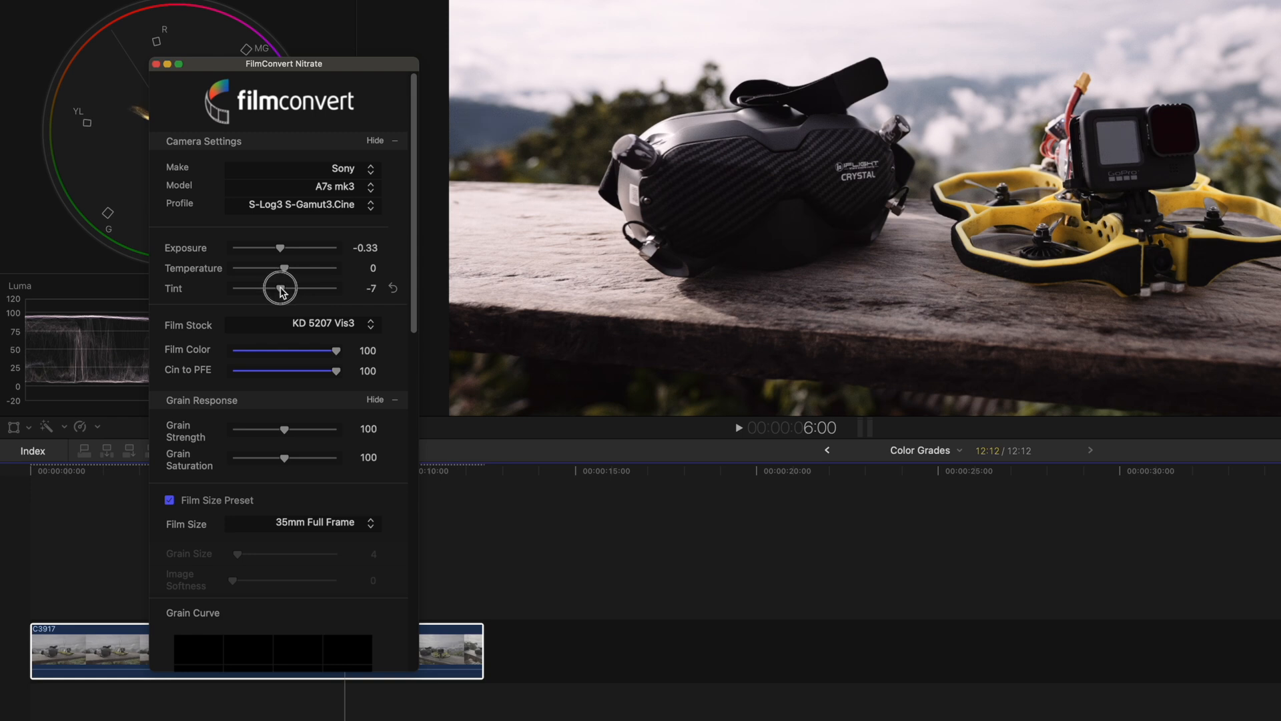
drag(286, 289, 273, 289)
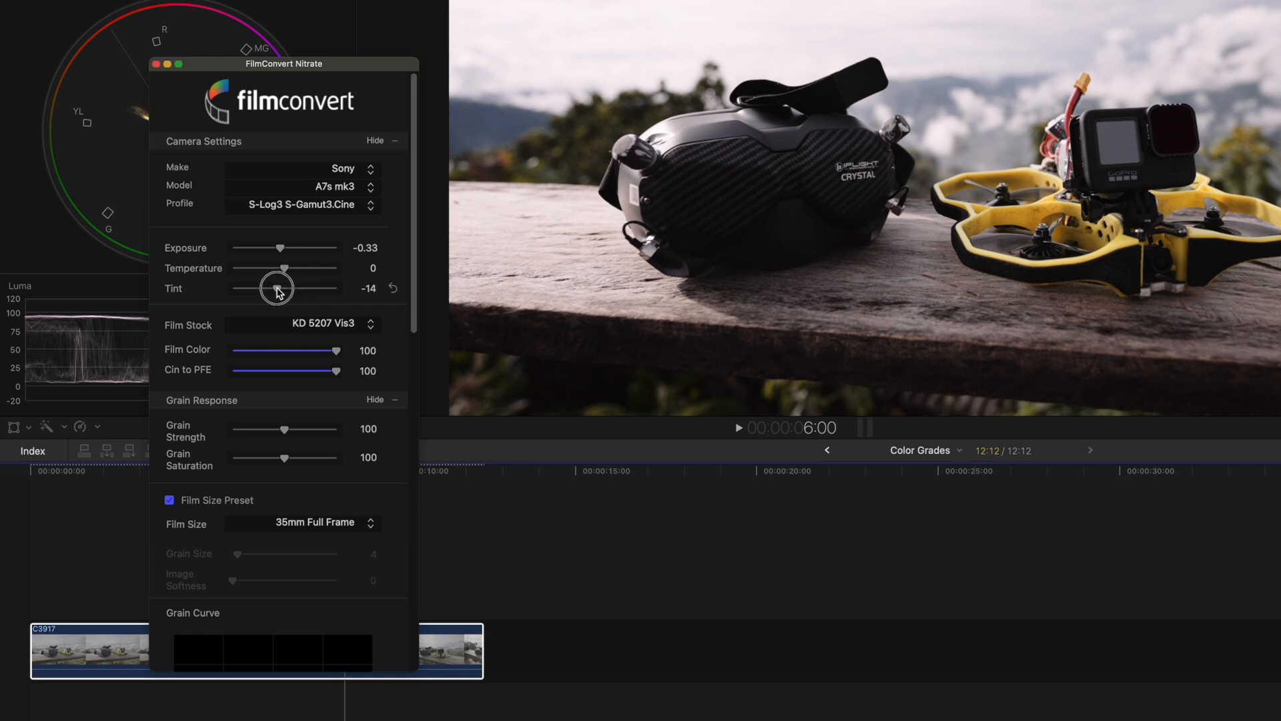
drag(284, 288, 273, 288)
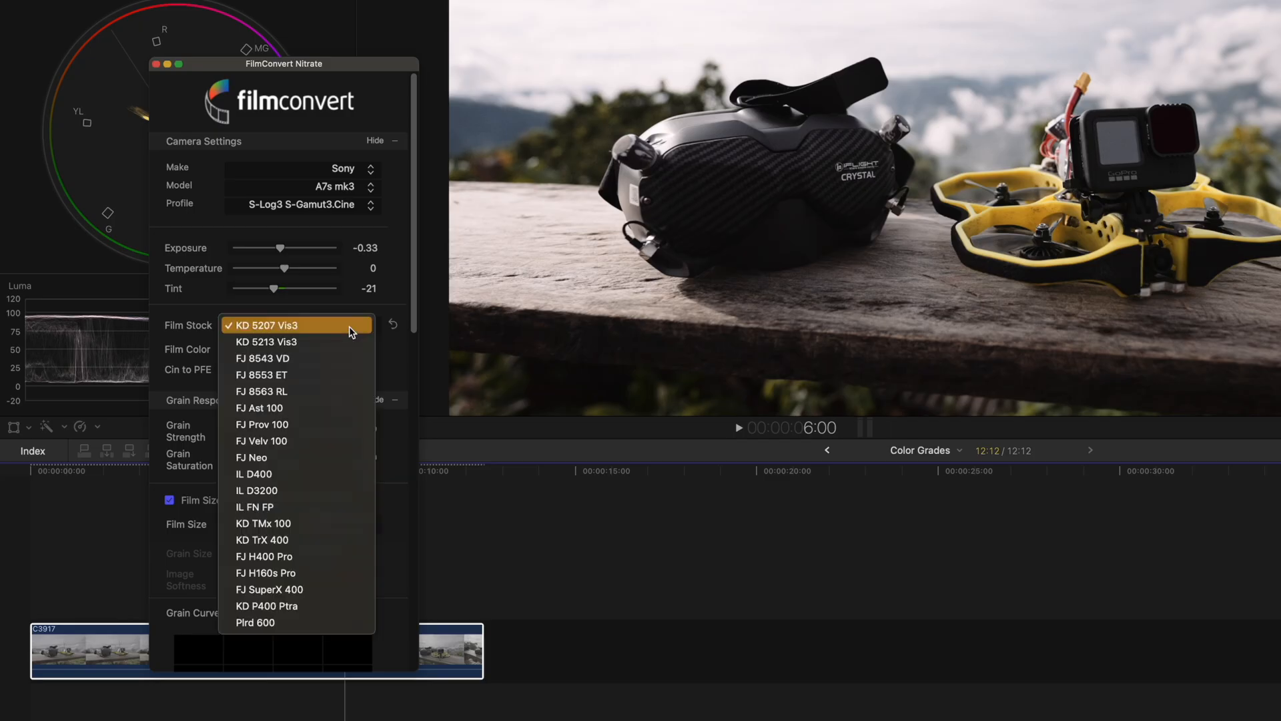
Switch the FilmConvert film stock to FJ 8543 VD, then settle on FJ 8553 ET
click(265, 342)
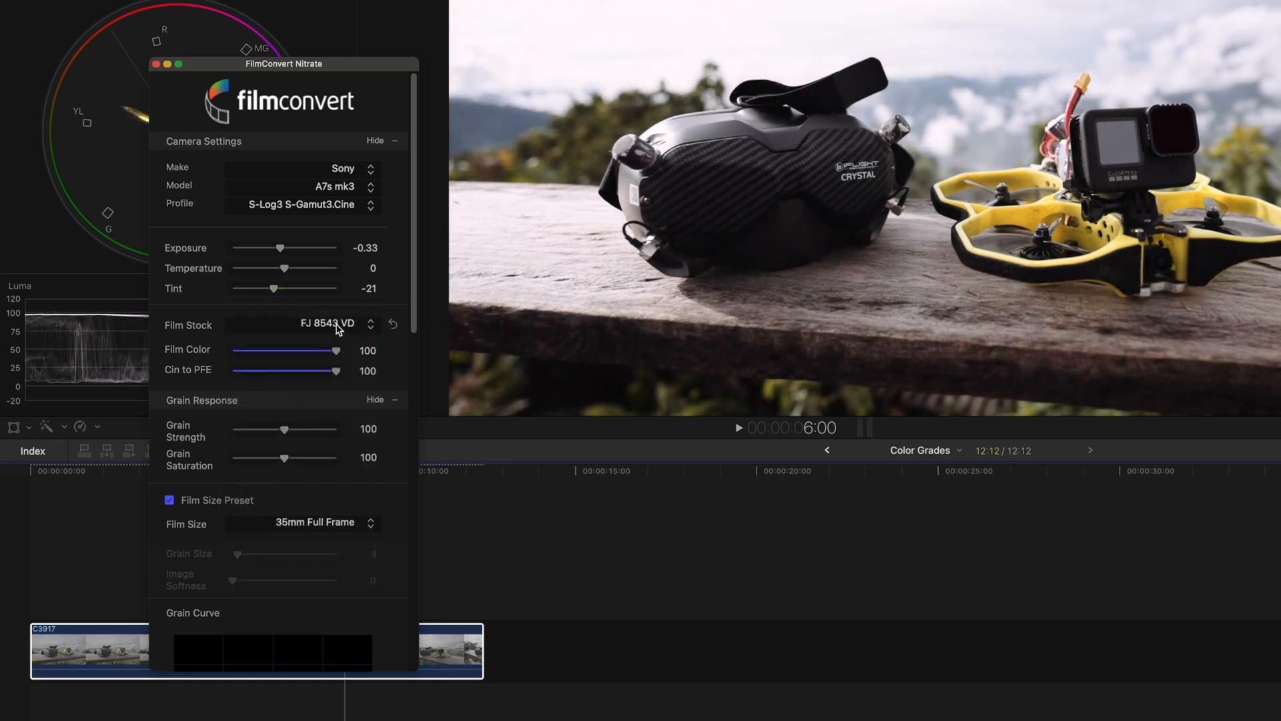
click(335, 325)
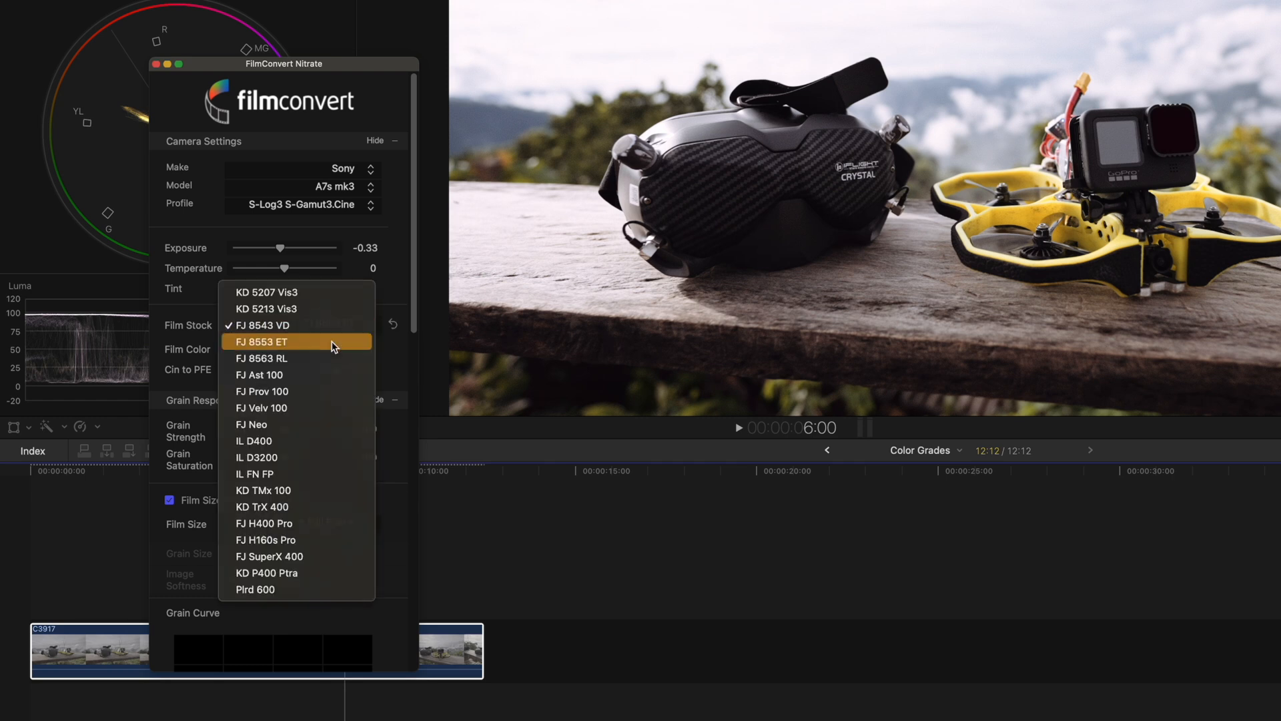
click(264, 342)
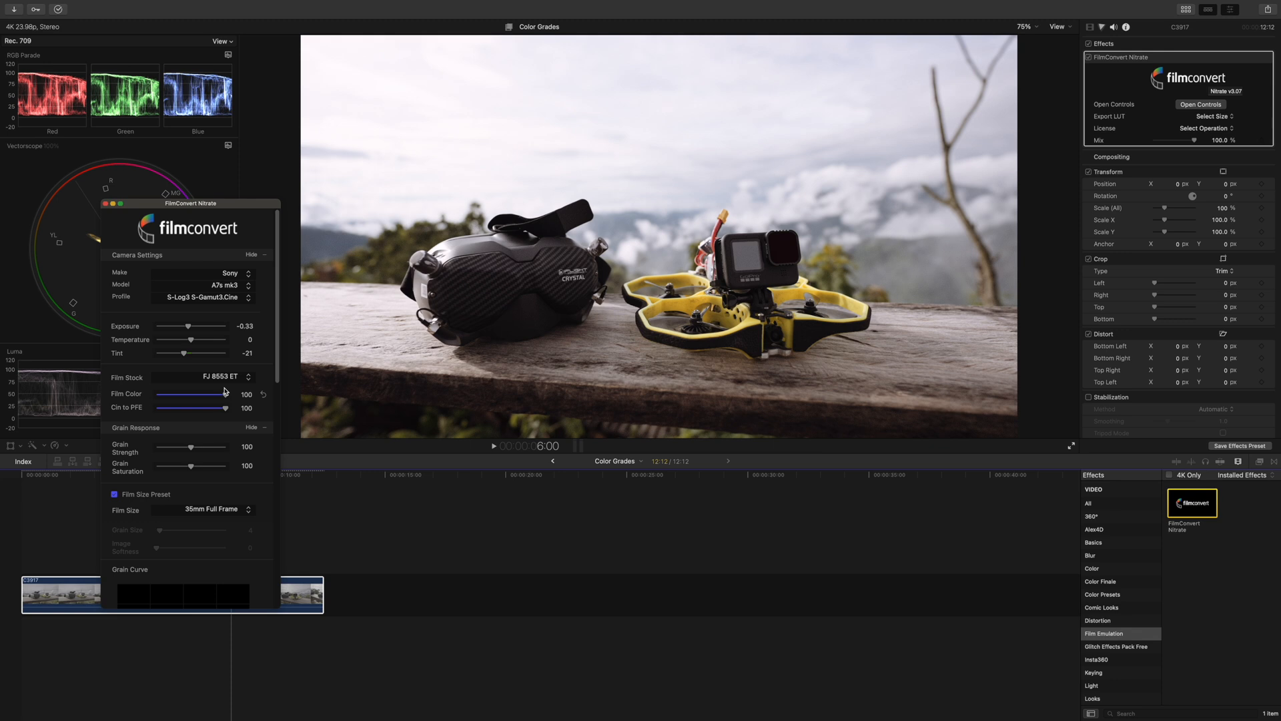
scroll(down, 3)
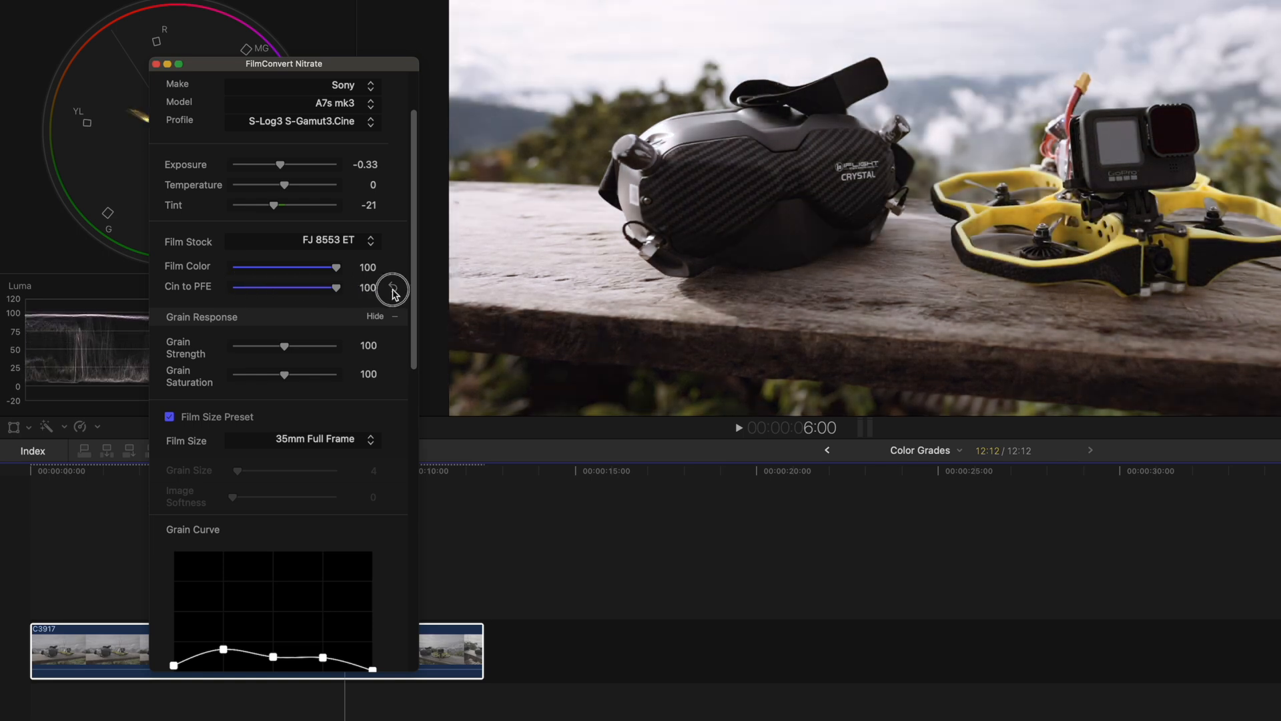
drag(337, 287, 331, 287)
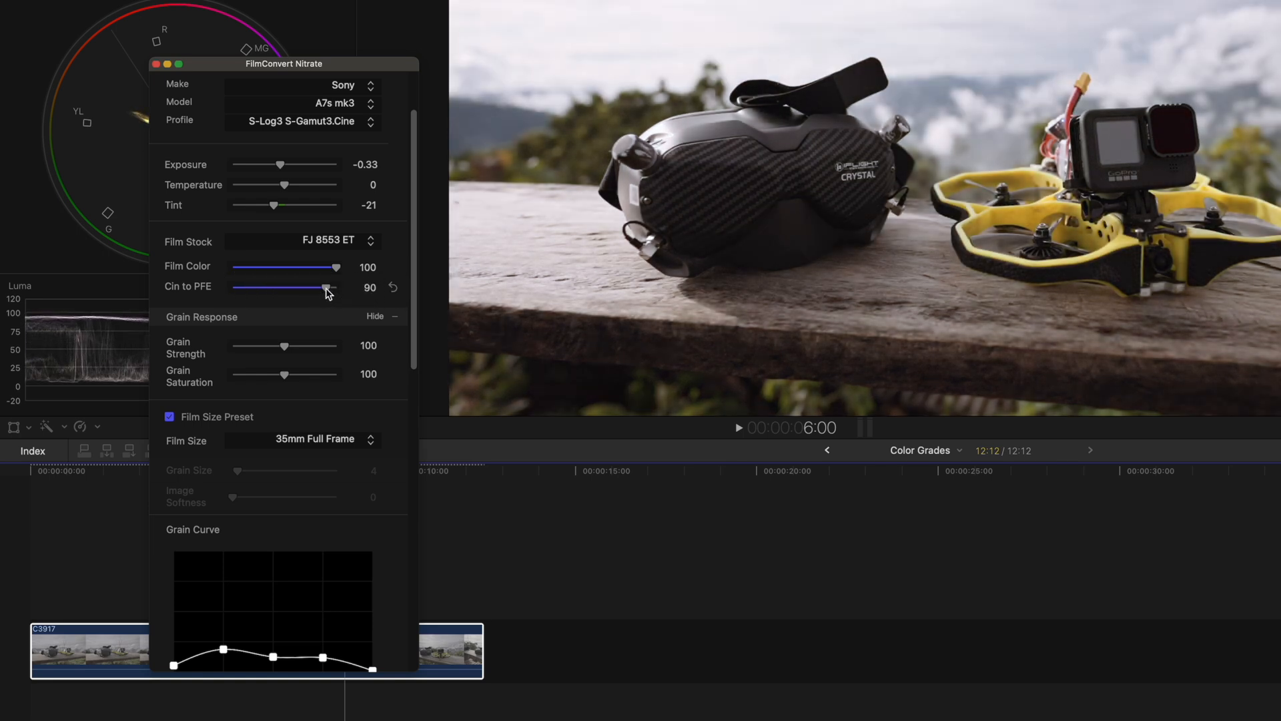
drag(331, 287, 336, 287)
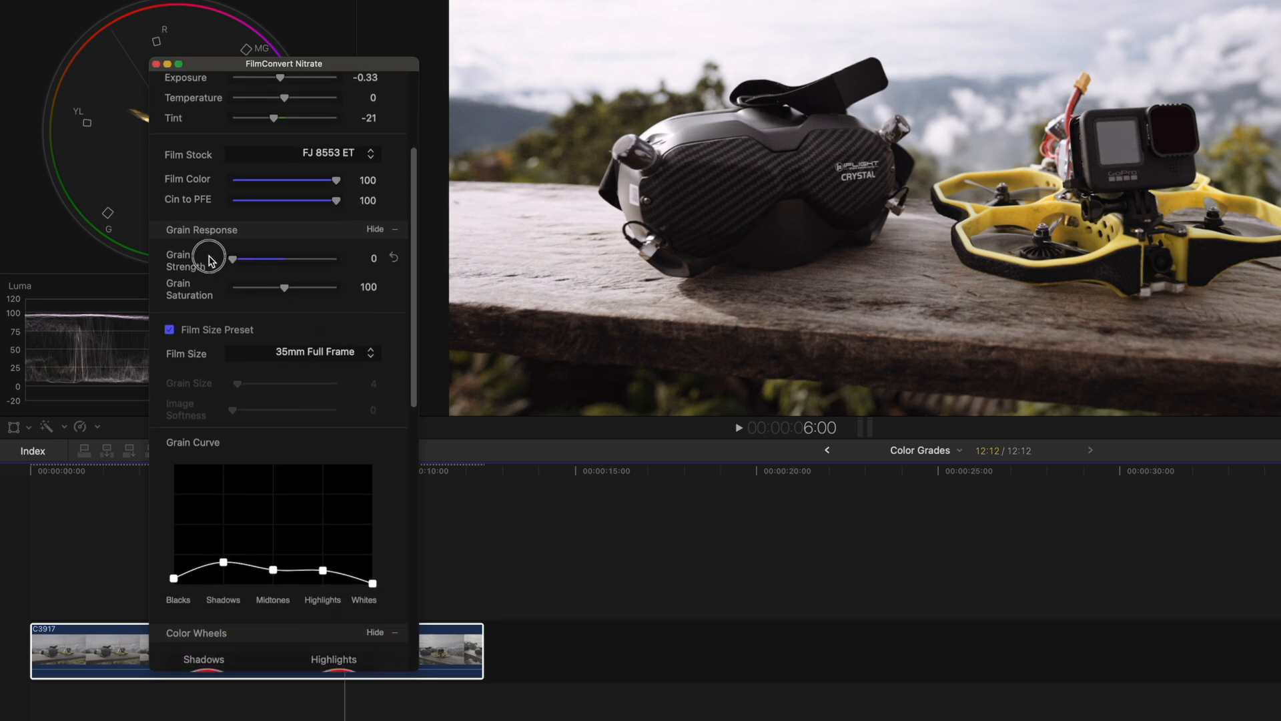
Drag Grain Saturation down to 0, leaving grain fully removed
drag(285, 287, 239, 287)
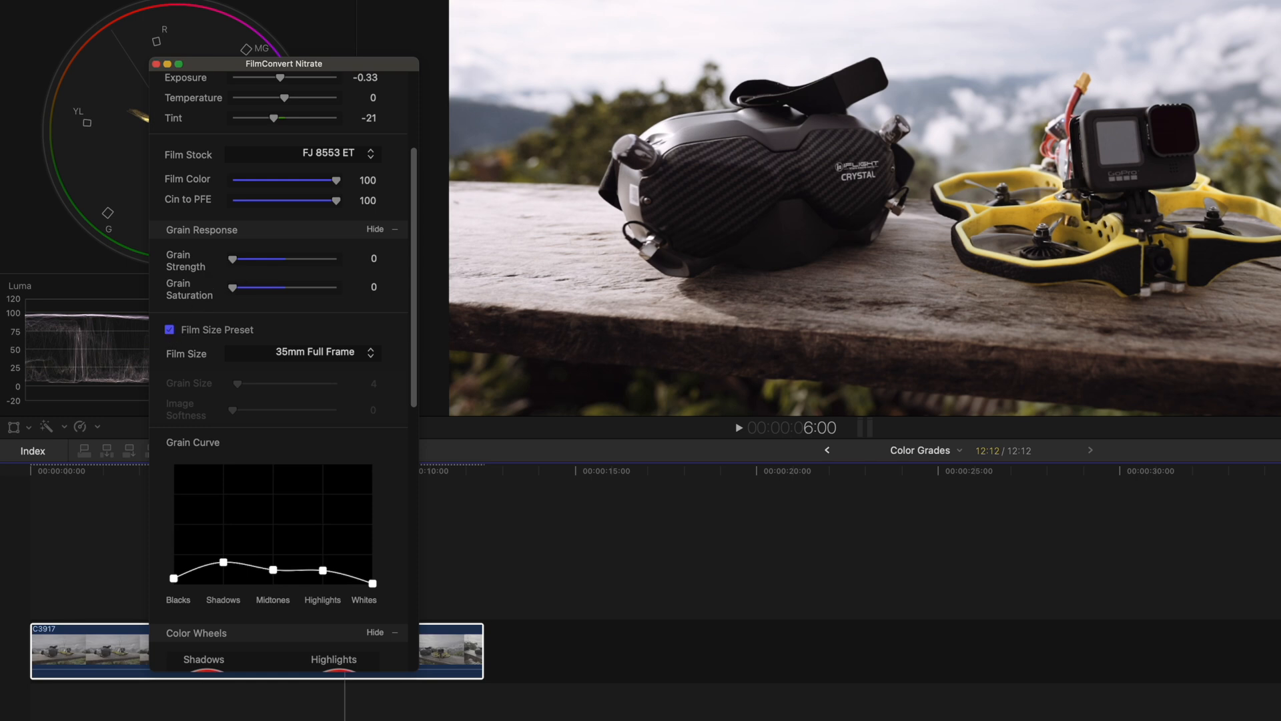
scroll(down, 3)
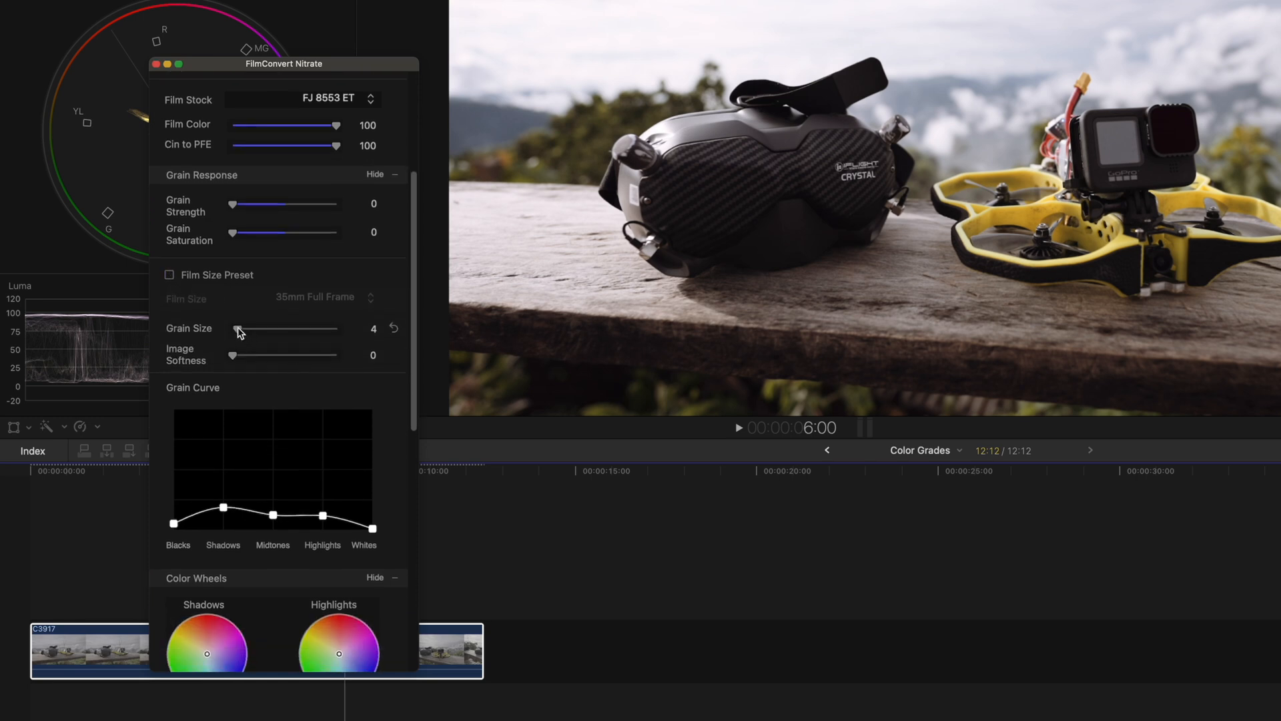
scroll(down, 3)
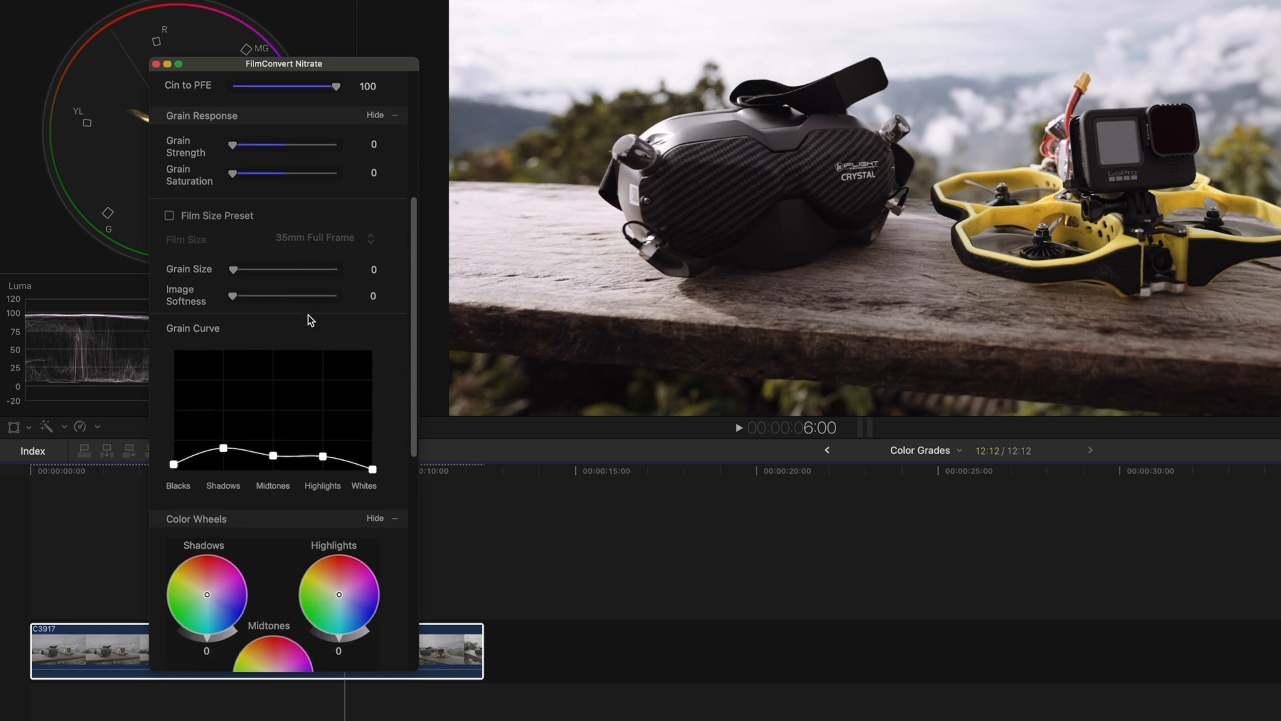
scroll(down, 3)
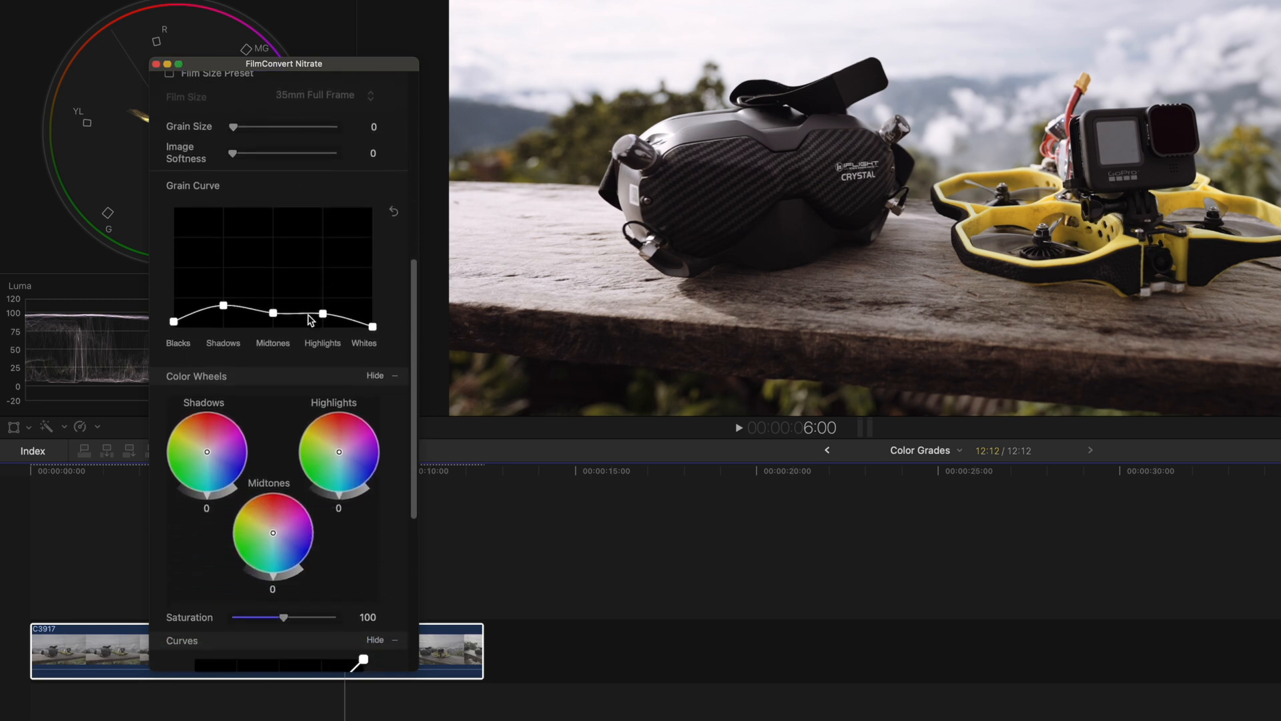
scroll(down, 3)
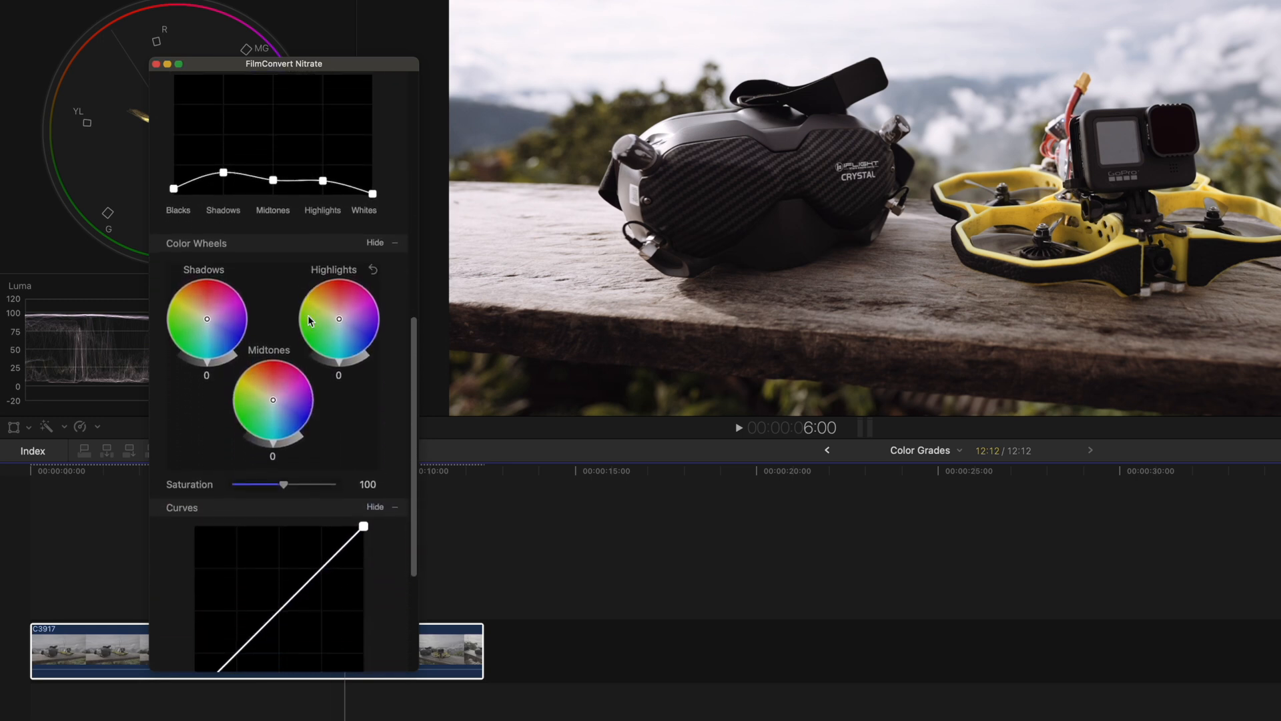